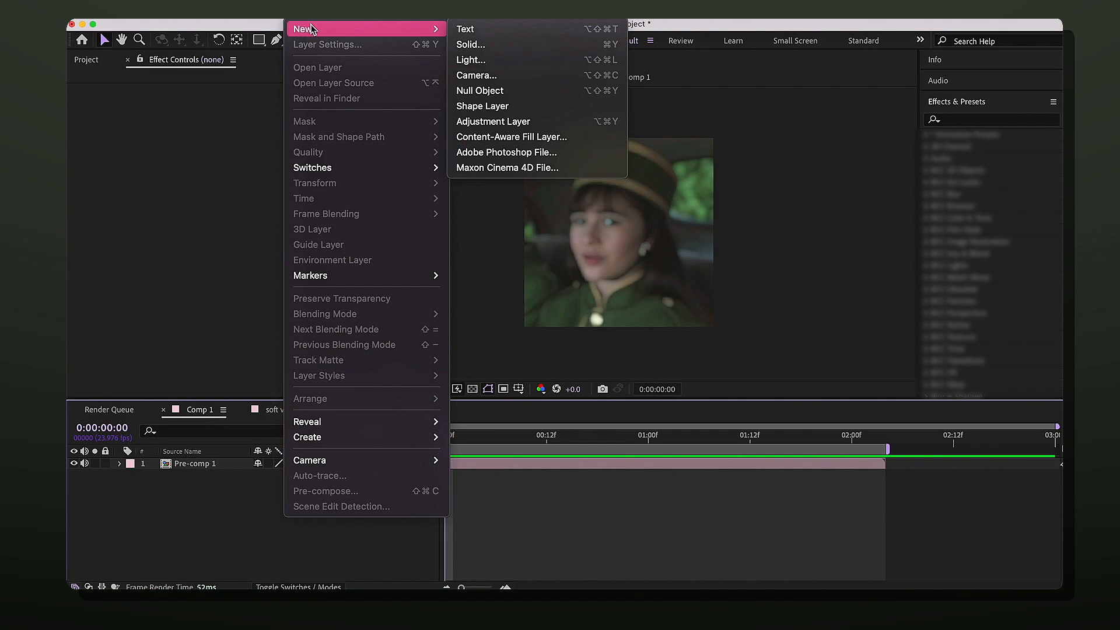
# Create a 1080×1080 solid colored by sampling the green clothing in the clip
pyautogui.click(471, 44)
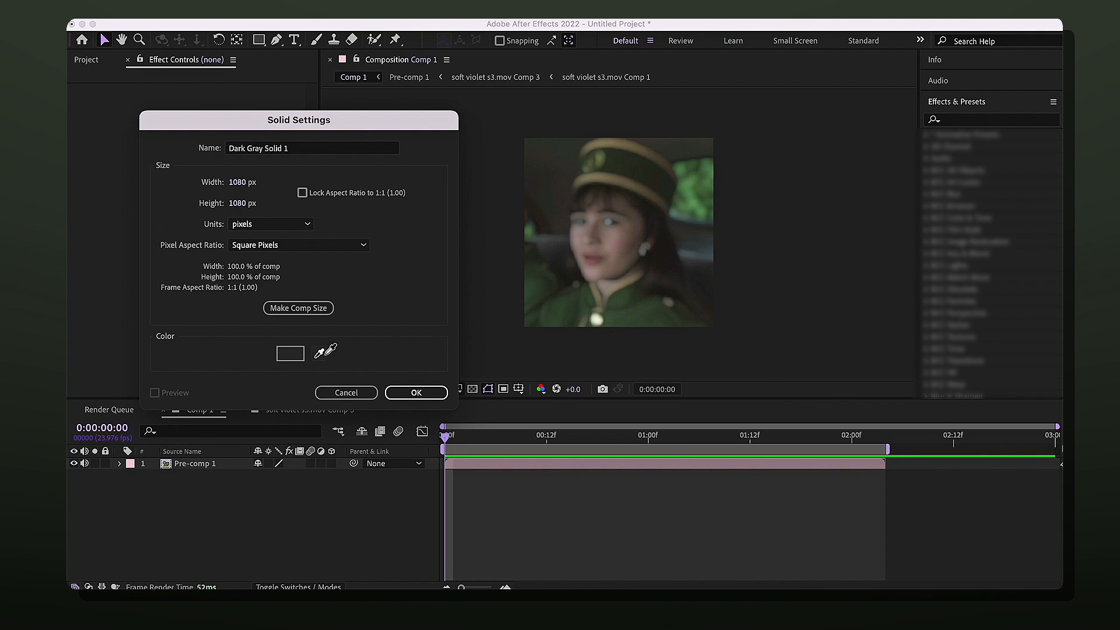
pyautogui.click(629, 294)
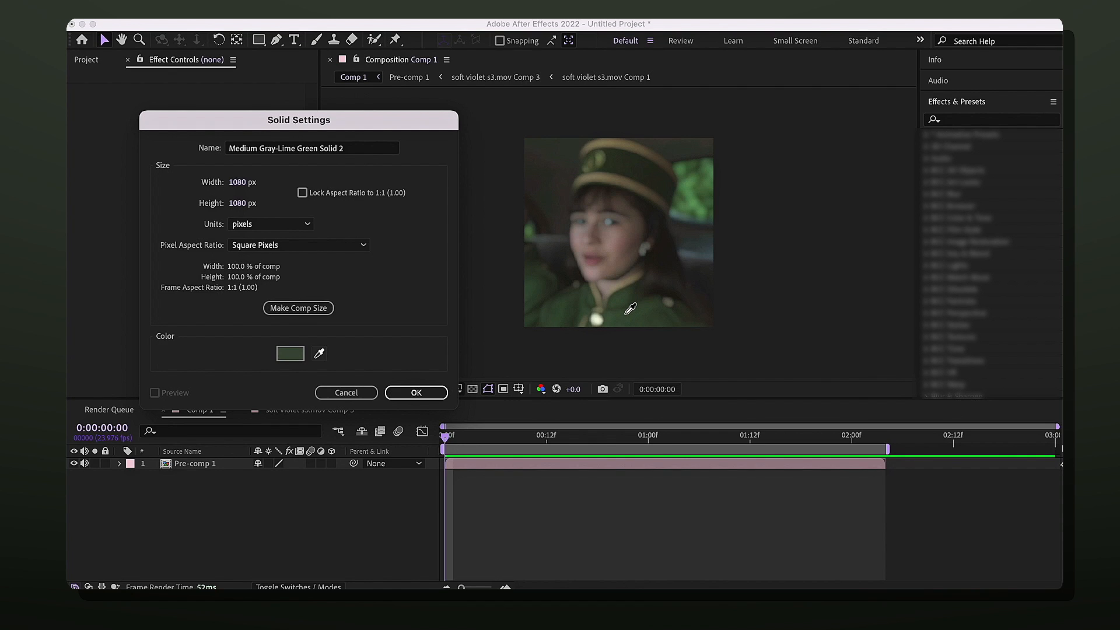
pyautogui.moveTo(624, 318)
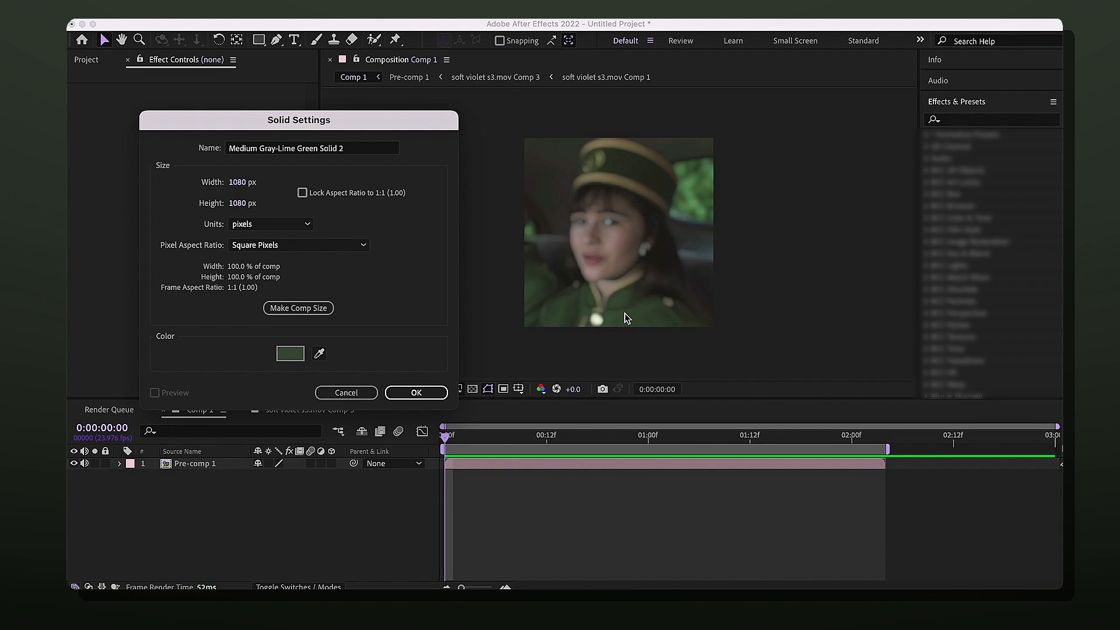
pyautogui.click(416, 392)
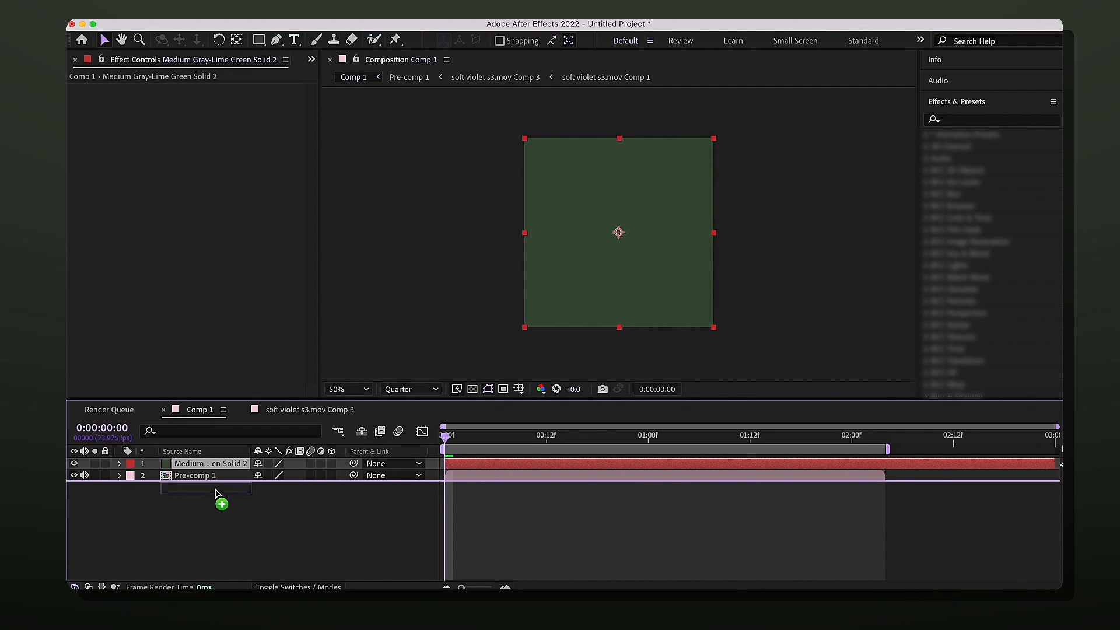
# Move the green solid beneath Pre-comp 1 and scale the clip to 95%
pyautogui.moveTo(207, 475); pyautogui.dragTo(207, 493)
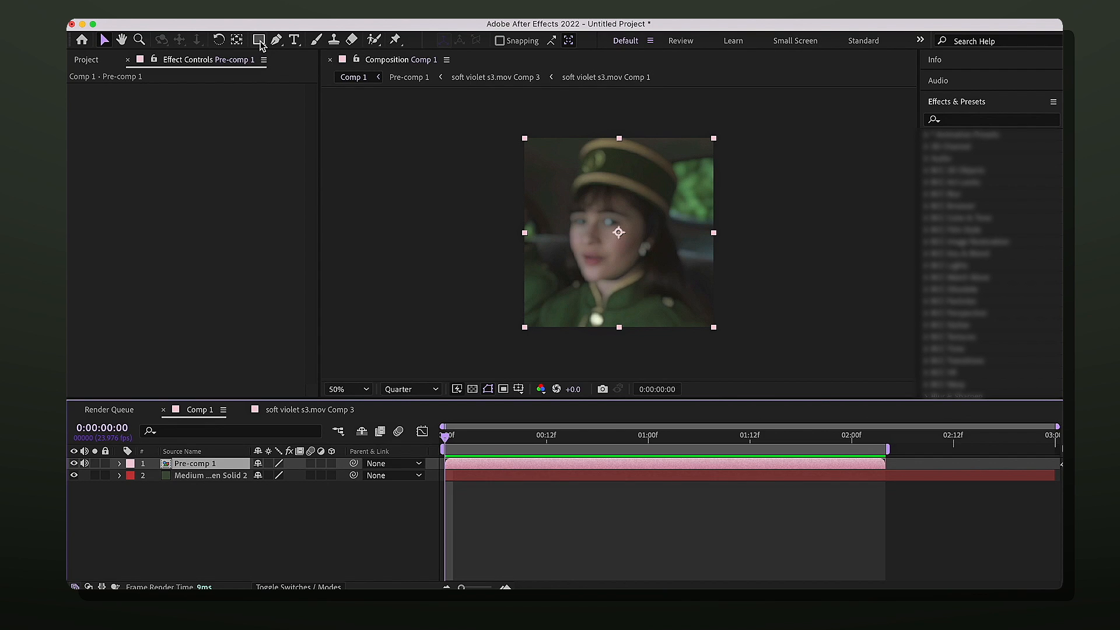
pyautogui.click(259, 39)
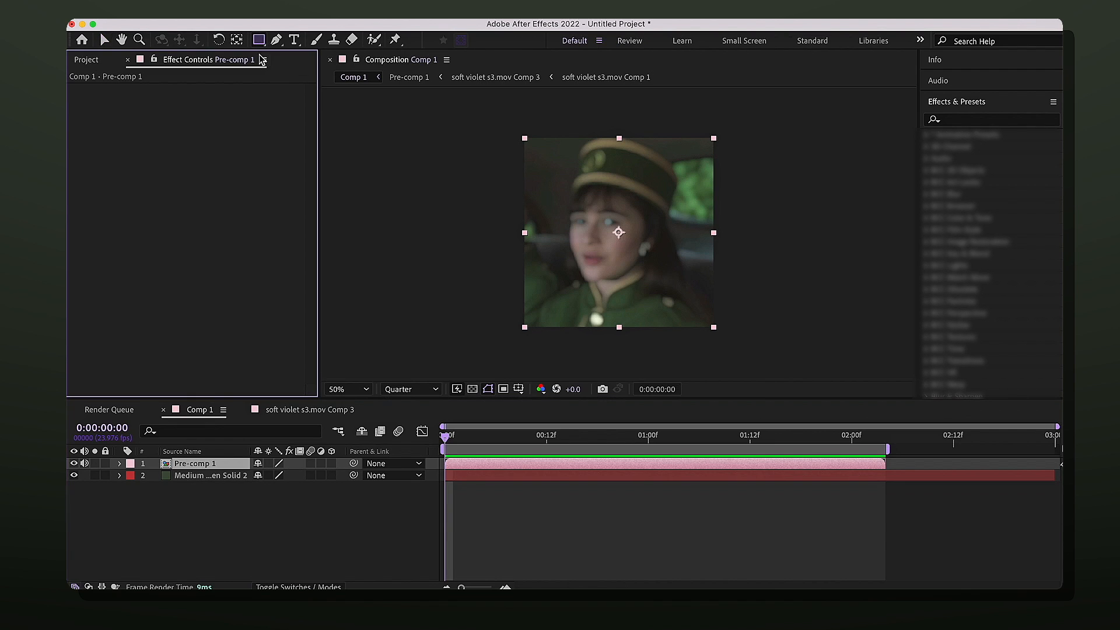
pyautogui.moveTo(259, 41)
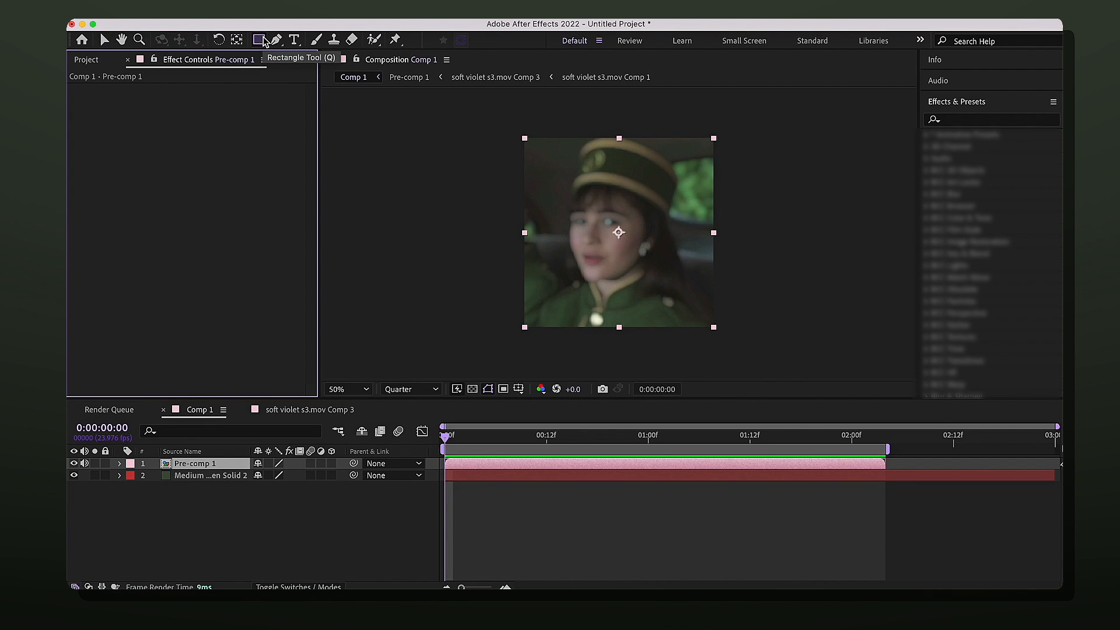
pyautogui.moveTo(259, 40)
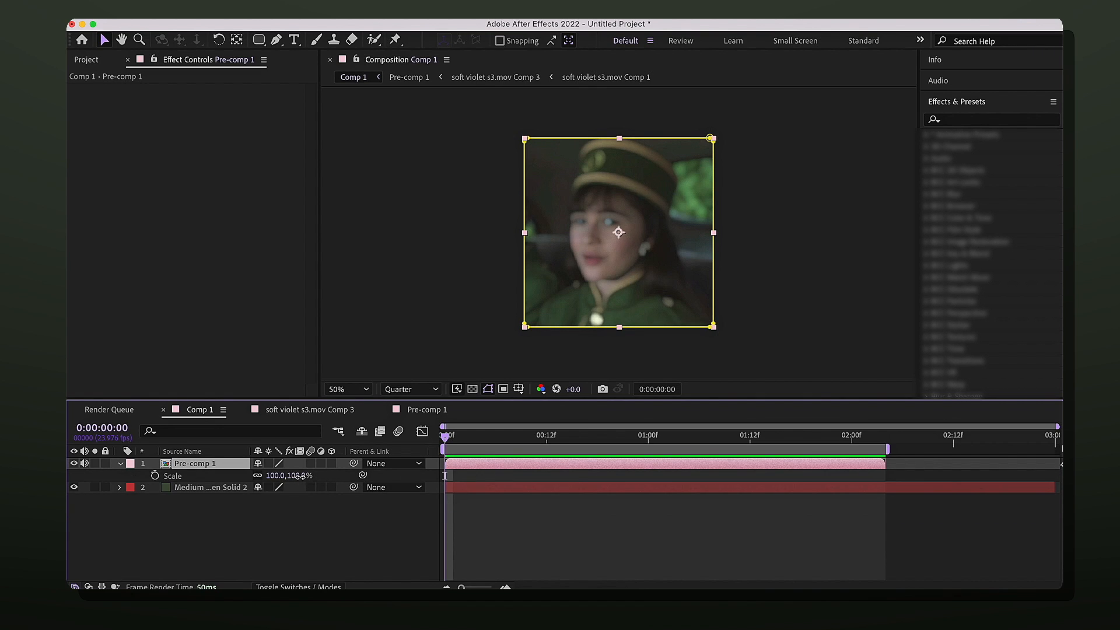
pyautogui.write('93')
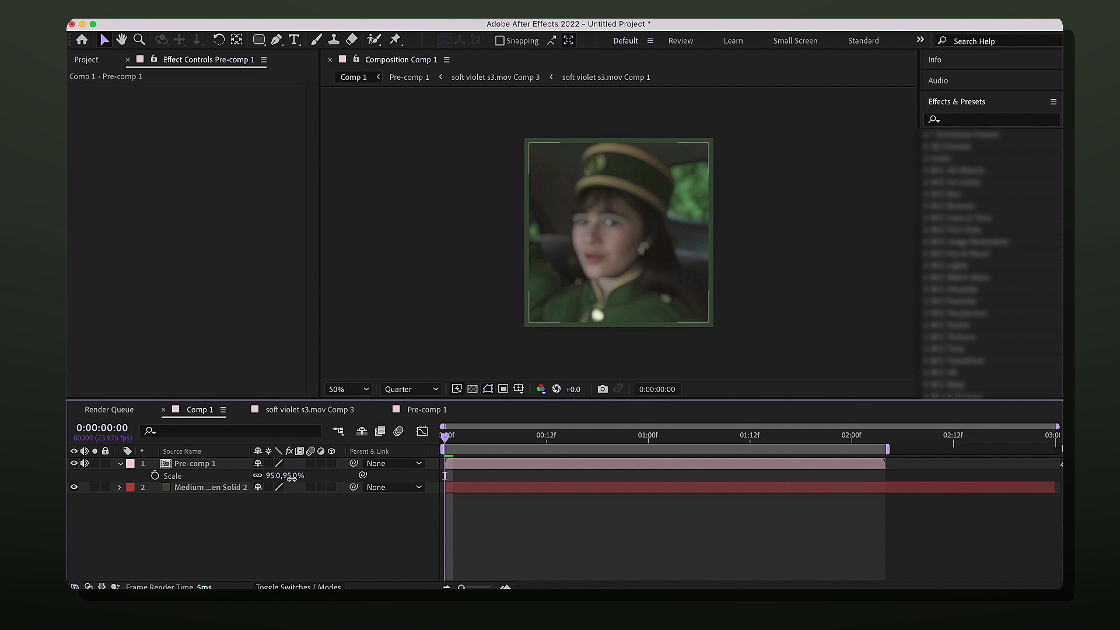
pyautogui.doubleClick(297, 475)
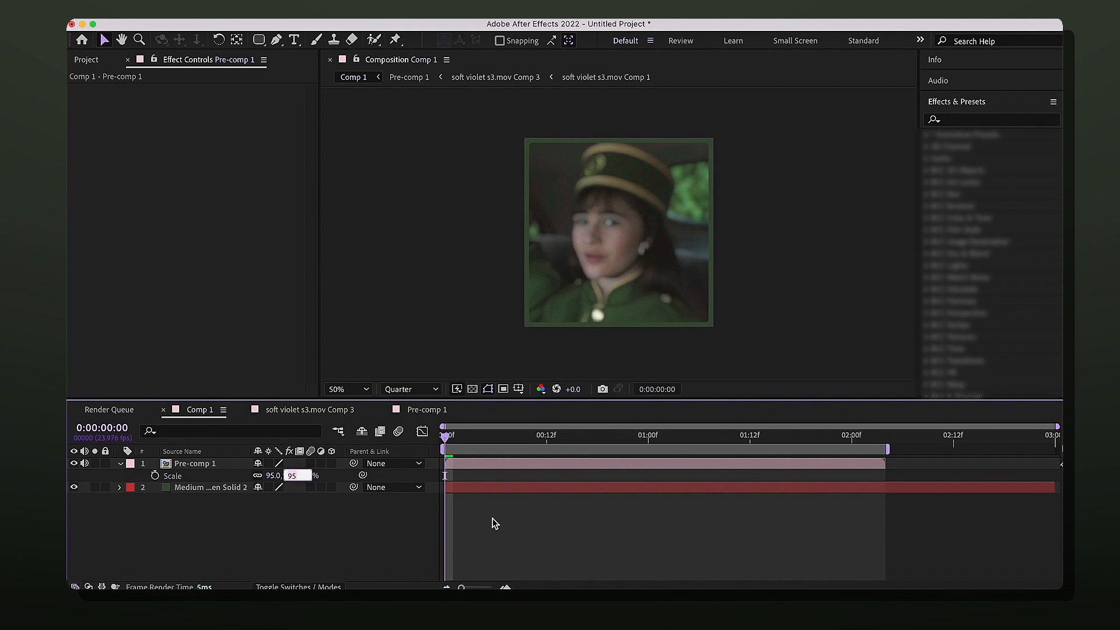
pyautogui.click(195, 463)
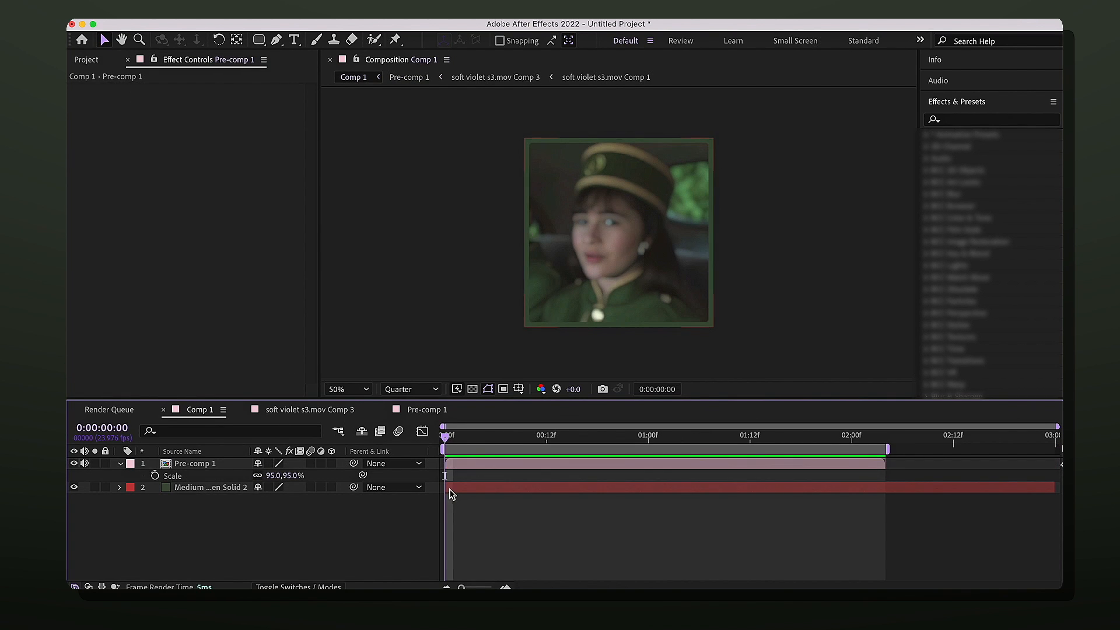
pyautogui.click(194, 463)
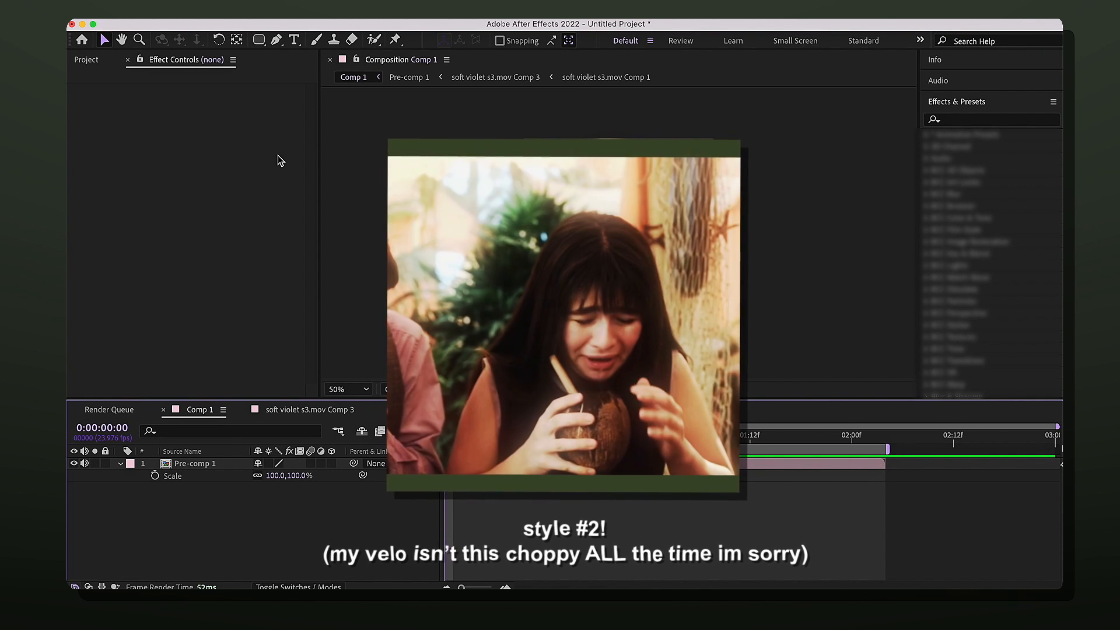
# Add a new green solid above Pre-comp 1 and apply CC Jaws via 'cc jaw' search
pyautogui.click(308, 28)
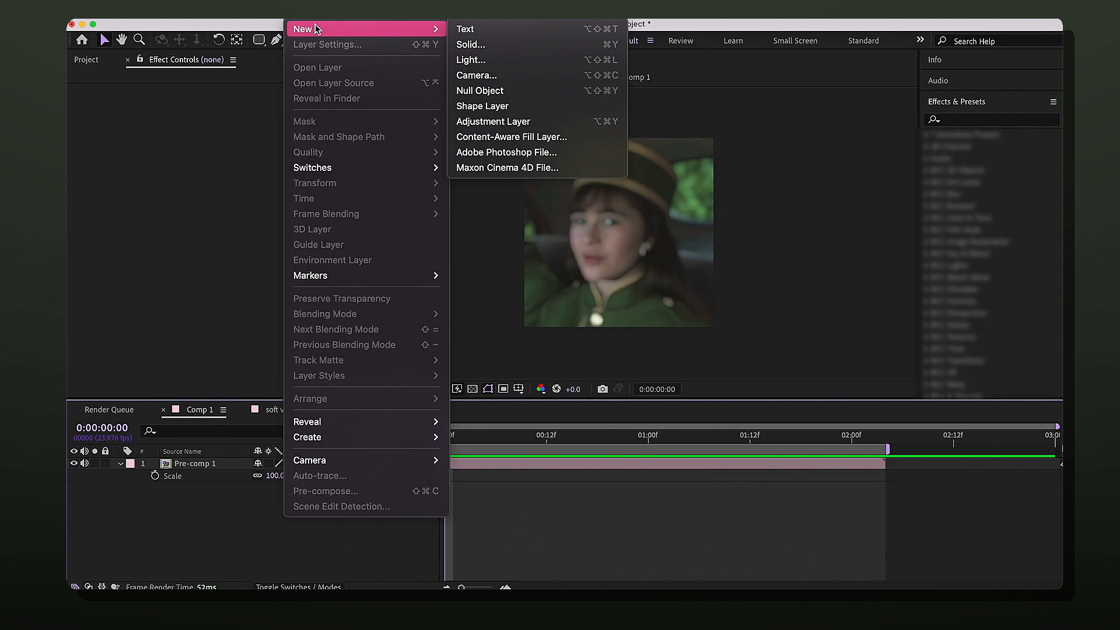
pyautogui.click(470, 44)
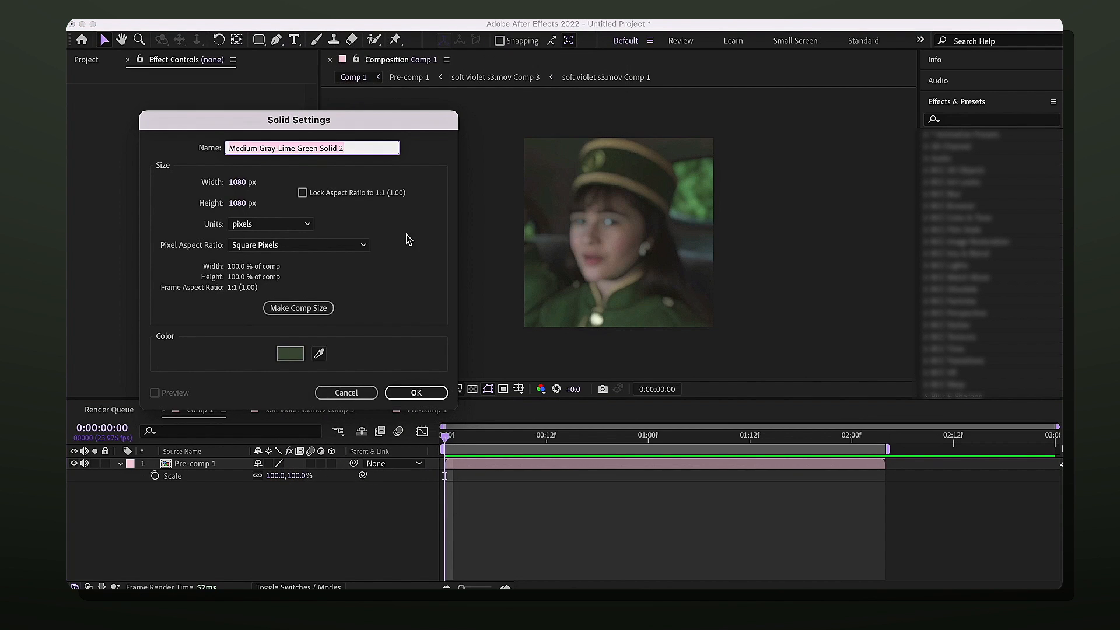
pyautogui.click(414, 392)
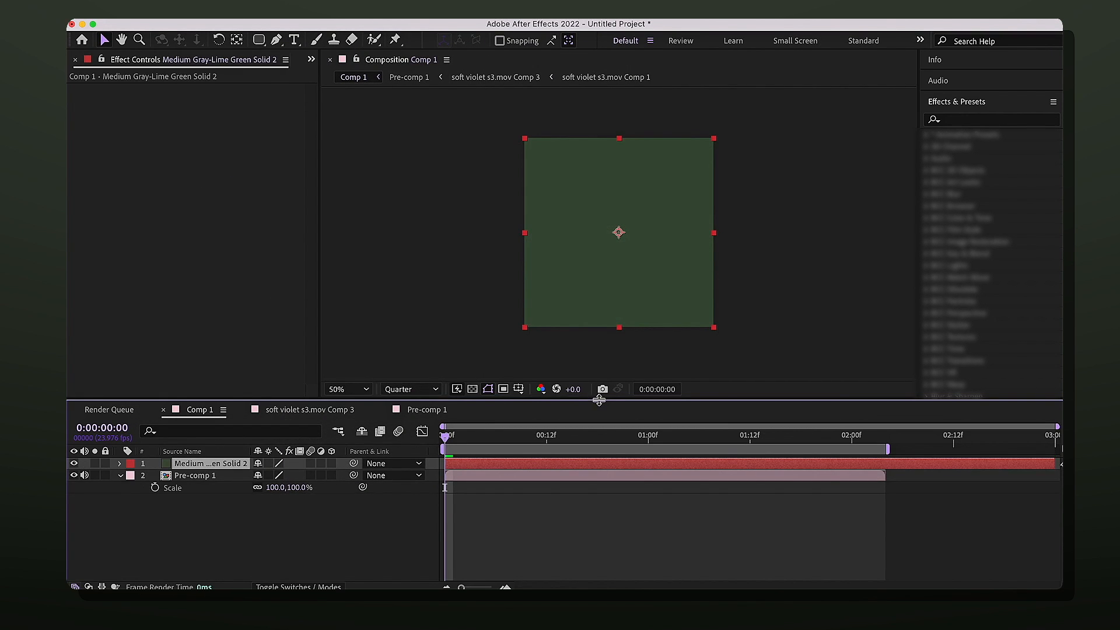
pyautogui.click(990, 119)
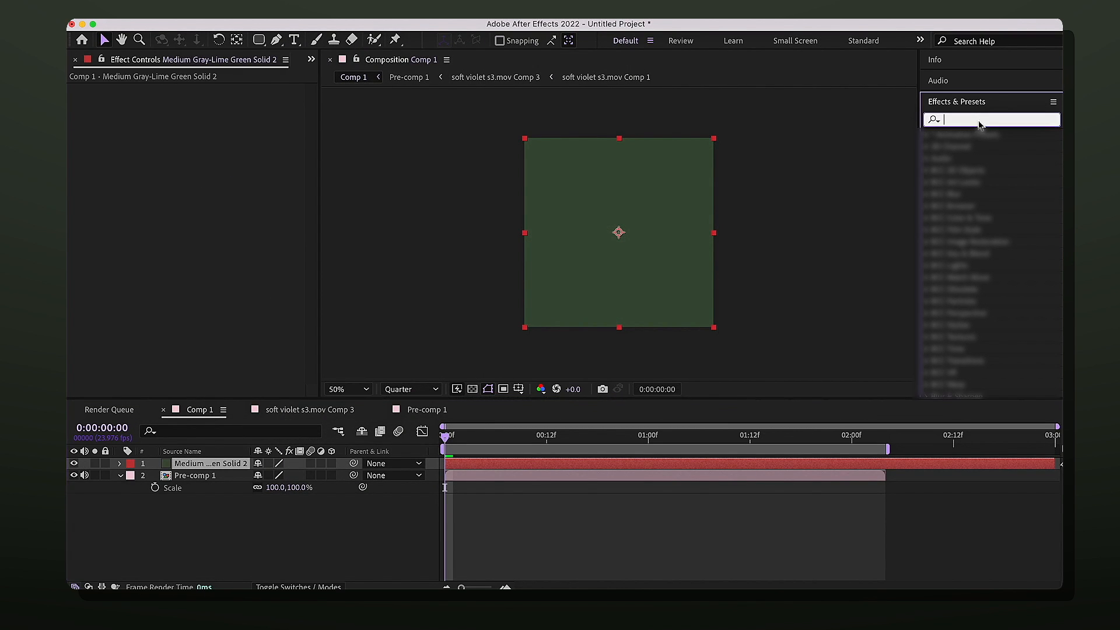
pyautogui.write('cc jaw')
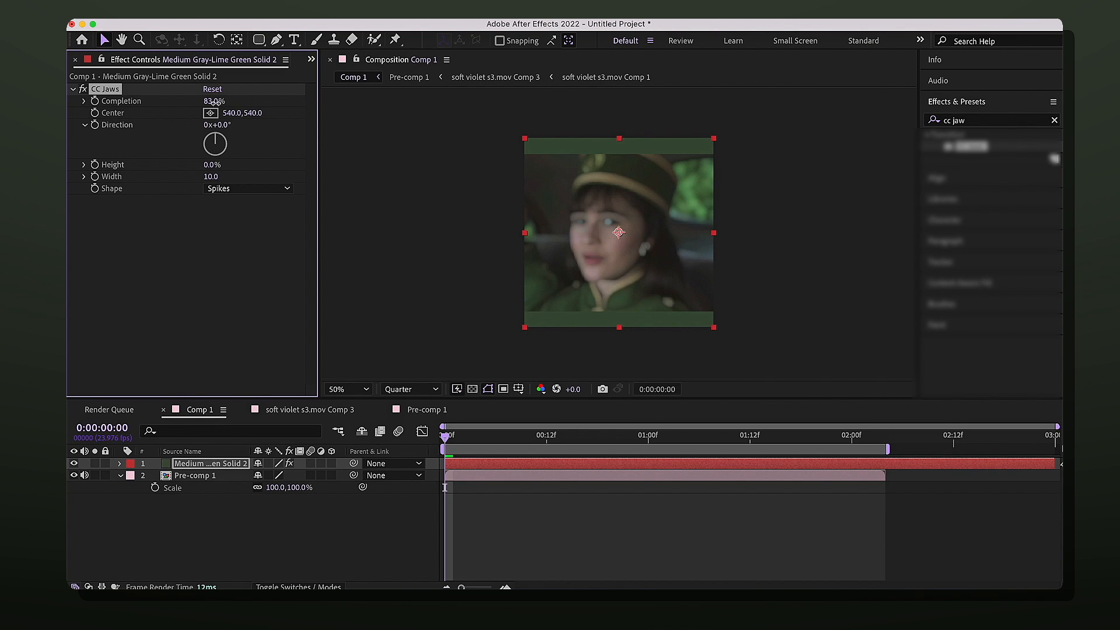
# Scrub the CC Jaws Completion on the solid from 83% up to 89%
pyautogui.moveTo(213, 100); pyautogui.dragTo(228, 101)
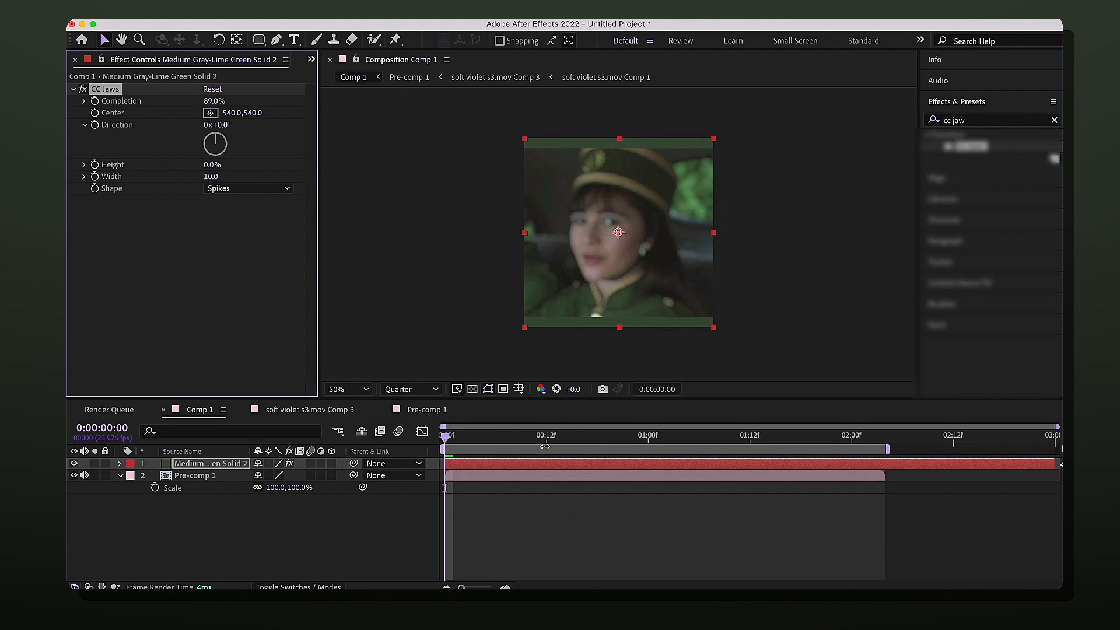
# Add Medium Gray-Lime Green Solid 3 at the top of the layer stack
pyautogui.click(303, 28)
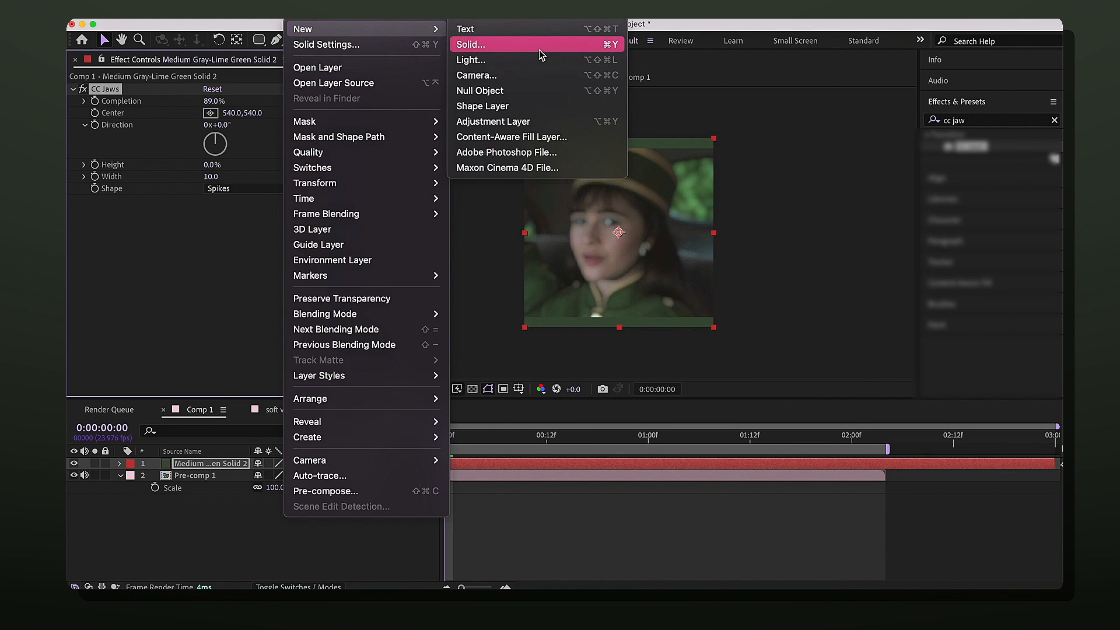
pyautogui.click(471, 44)
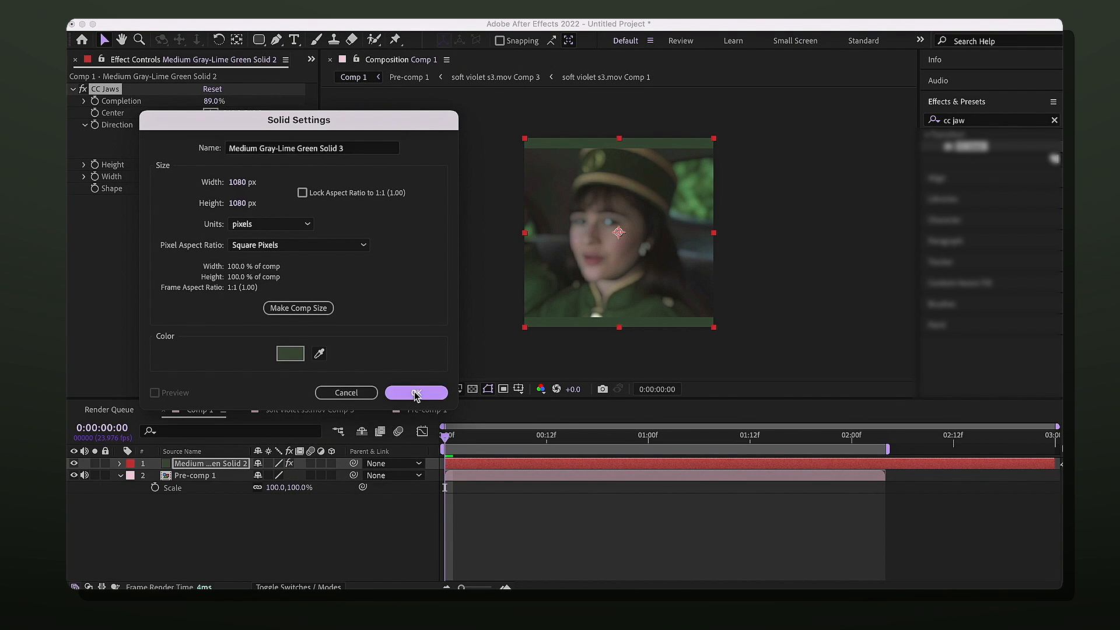
pyautogui.click(416, 393)
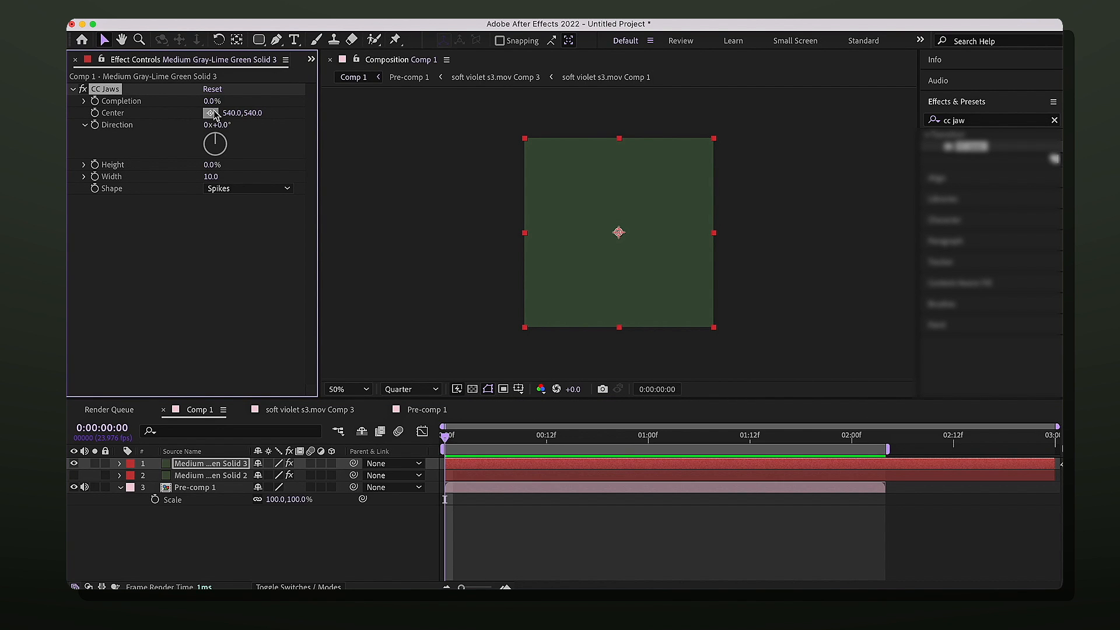
# Set CC Jaws to 98%, unlink scale for 86.4% height, and preview at Full resolution
pyautogui.write('98')
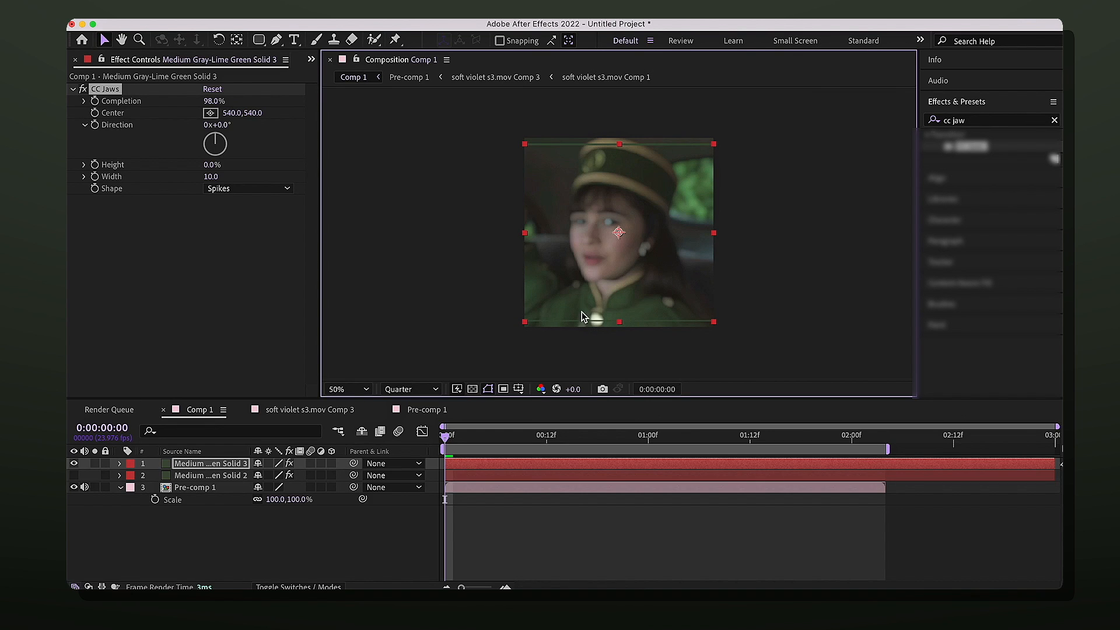
pyautogui.click(119, 462)
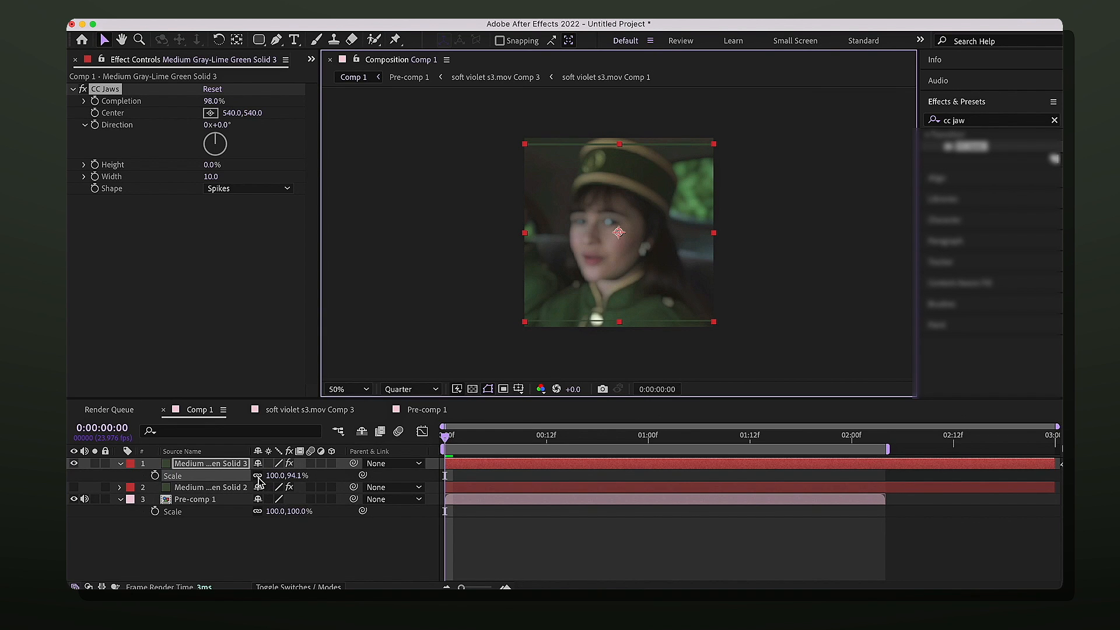
pyautogui.moveTo(259, 487)
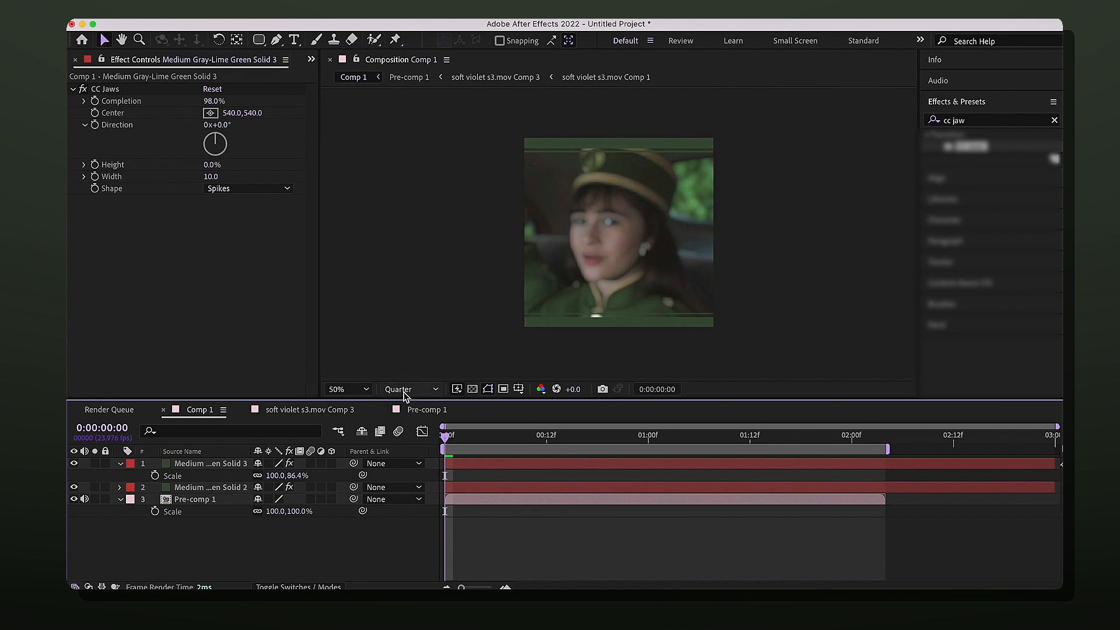
pyautogui.click(407, 388)
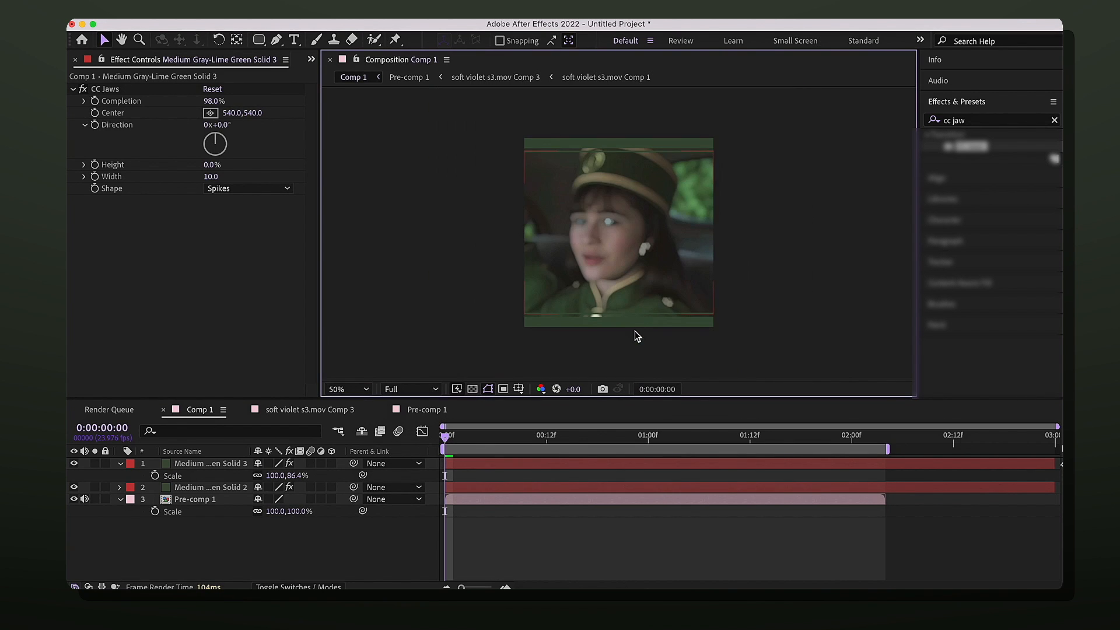
pyautogui.moveTo(531, 344)
pyautogui.write('change')
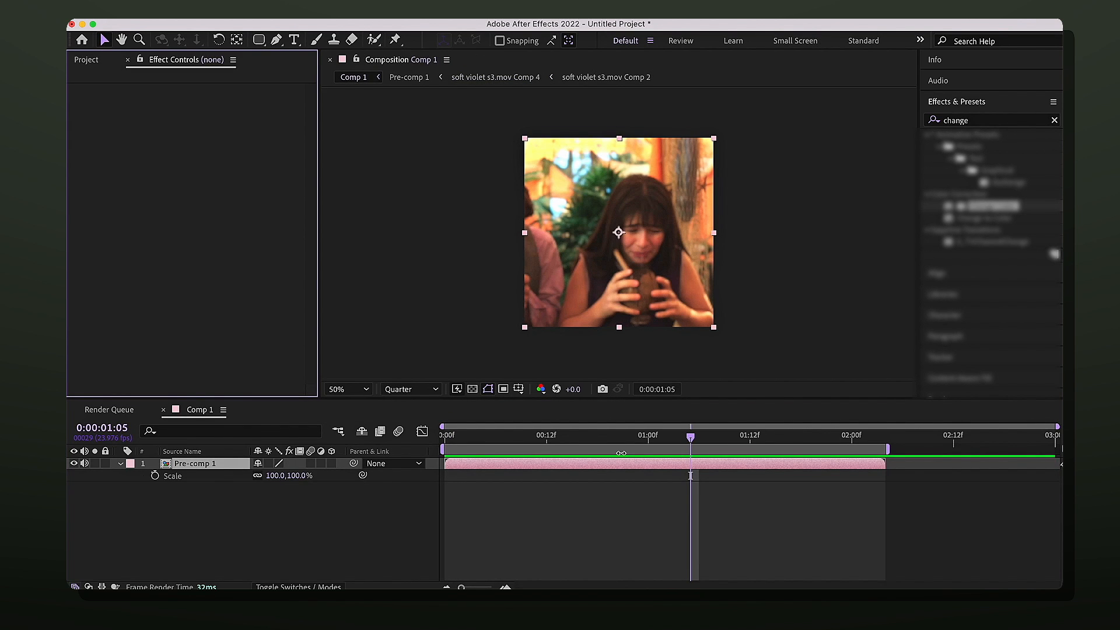
# Open Pre-comp 1 to view its clip layers and their effects
pyautogui.click(546, 436)
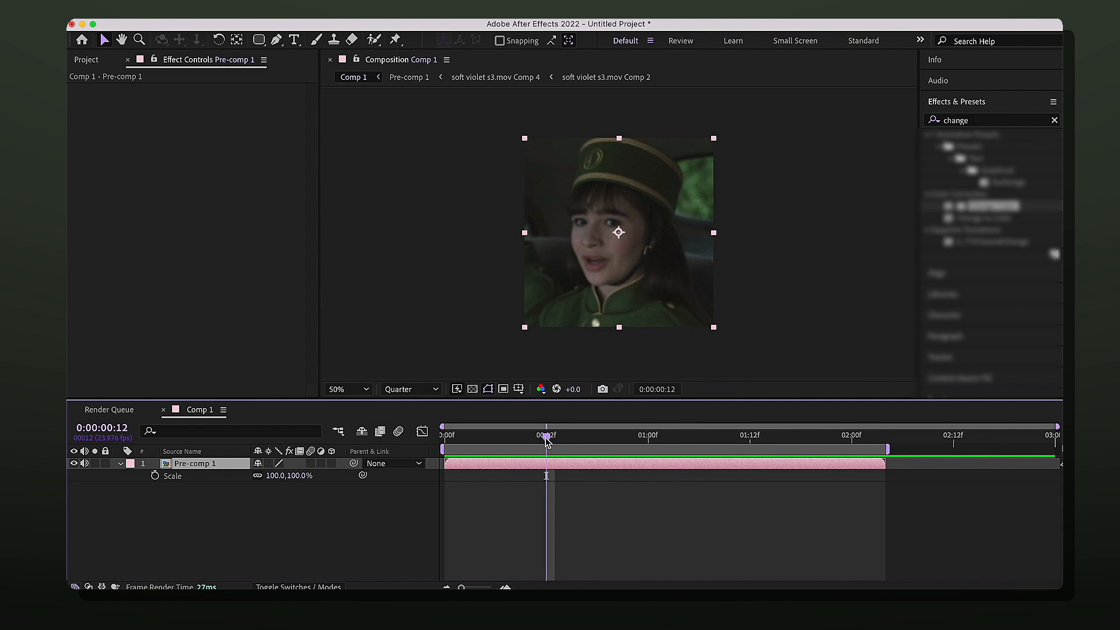
pyautogui.moveTo(586, 437)
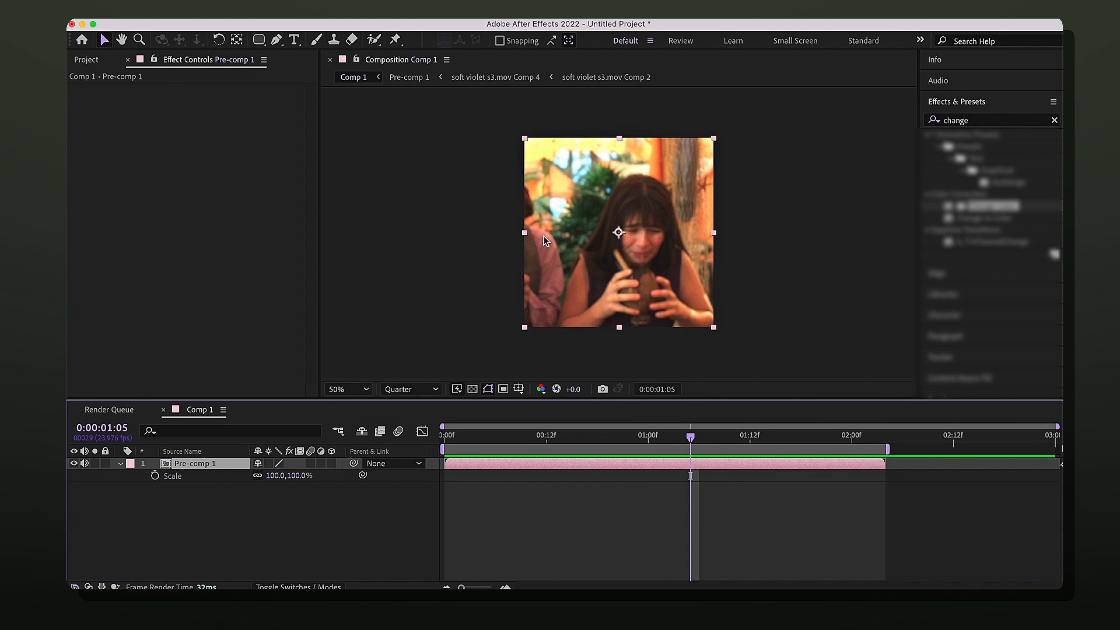
pyautogui.moveTo(554, 292)
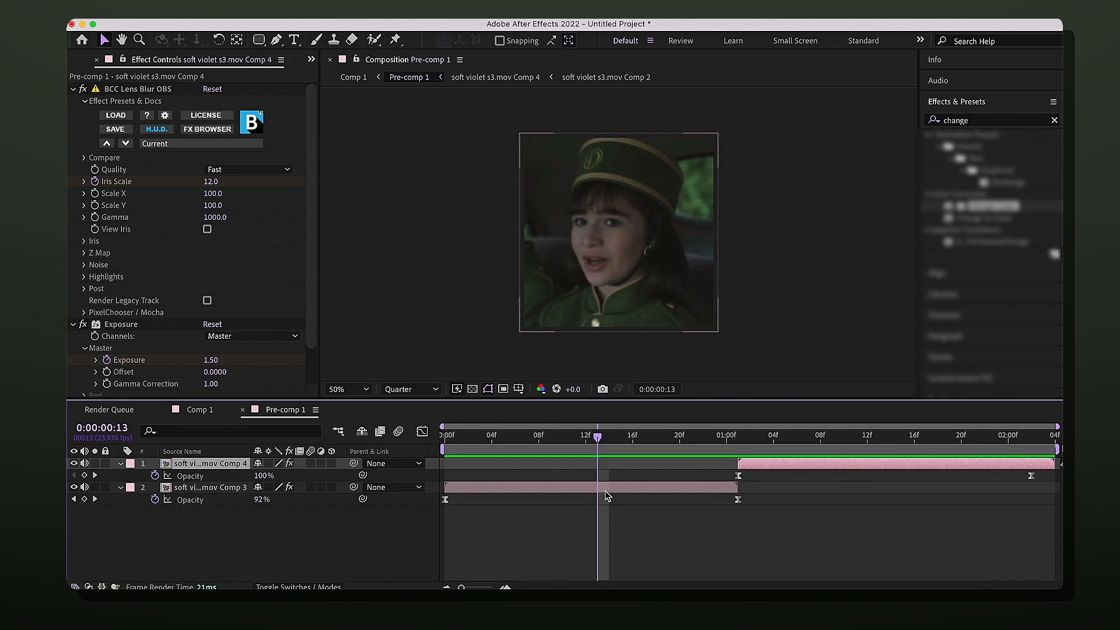
# Apply Change to Color in soft violet s3.mov Comp 1, sampling the green uniform
pyautogui.click(605, 76)
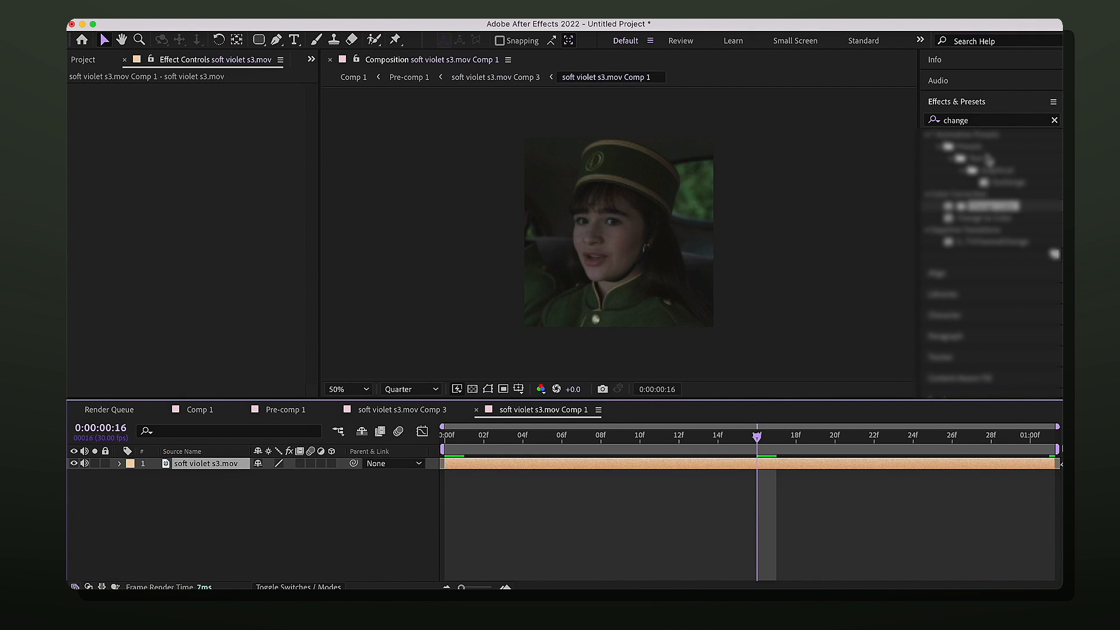
pyautogui.doubleClick(987, 205)
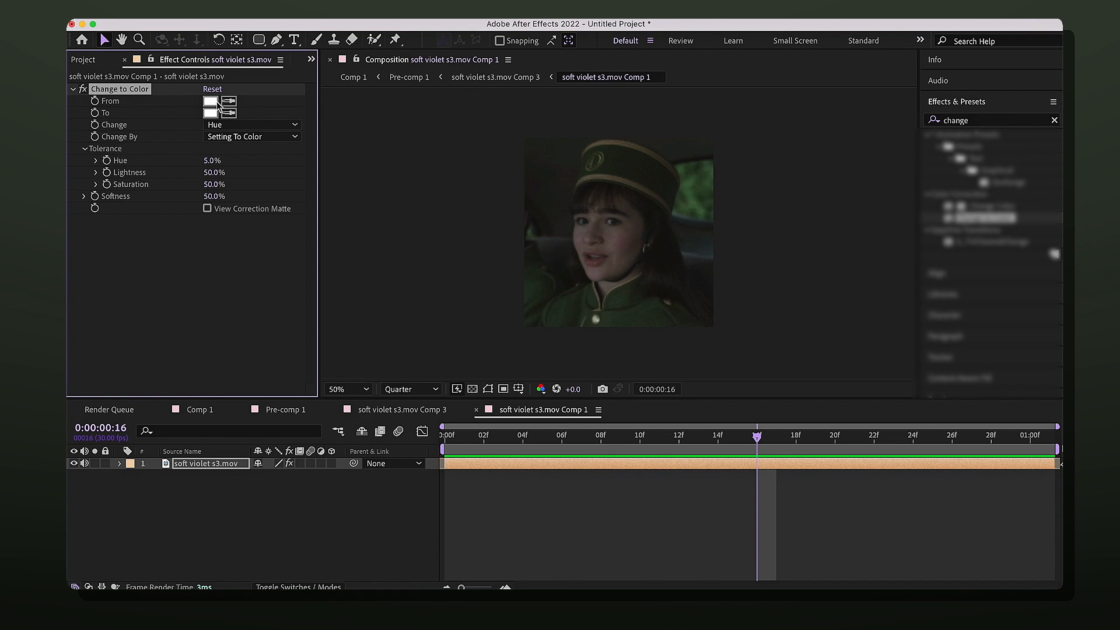
pyautogui.click(229, 101)
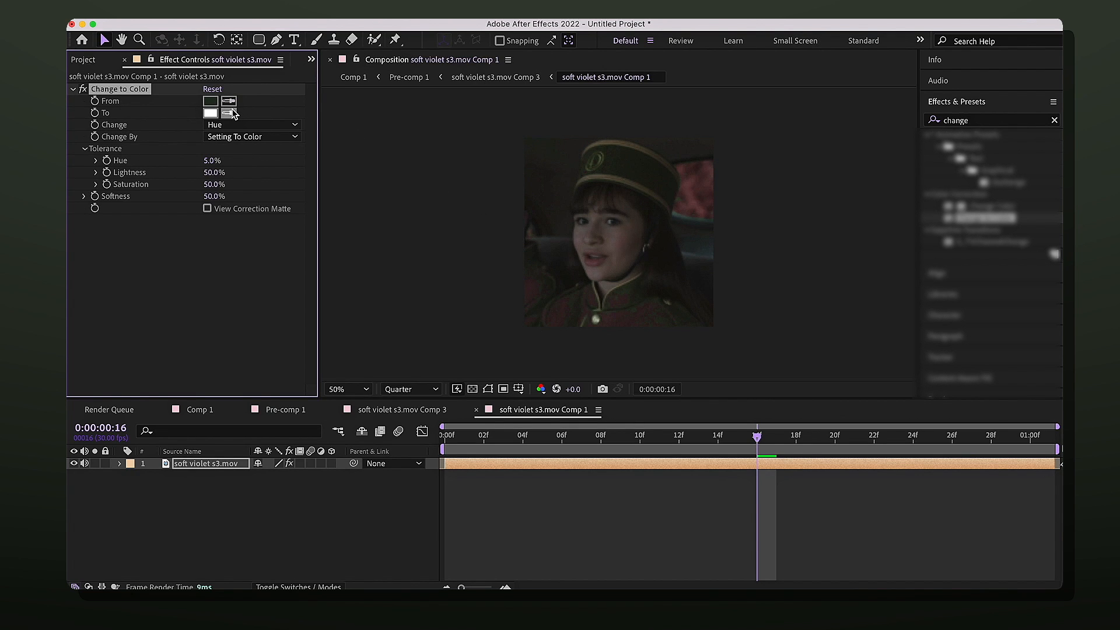
# Set Change to Color's target colour to purple 7B18A3
pyautogui.click(210, 112)
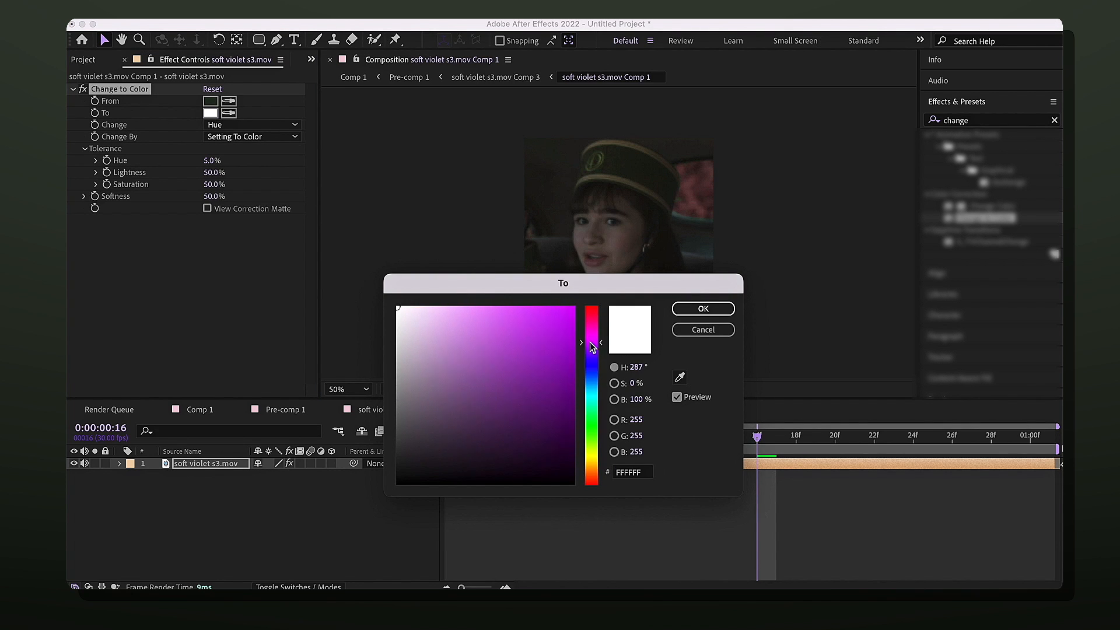
pyautogui.click(548, 369)
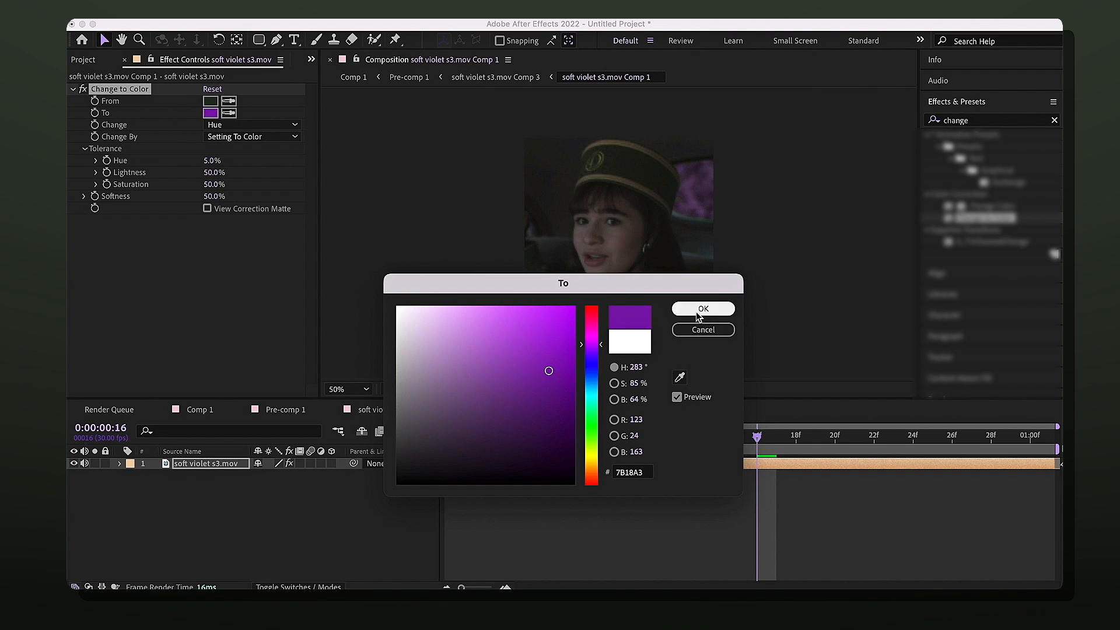
pyautogui.click(703, 309)
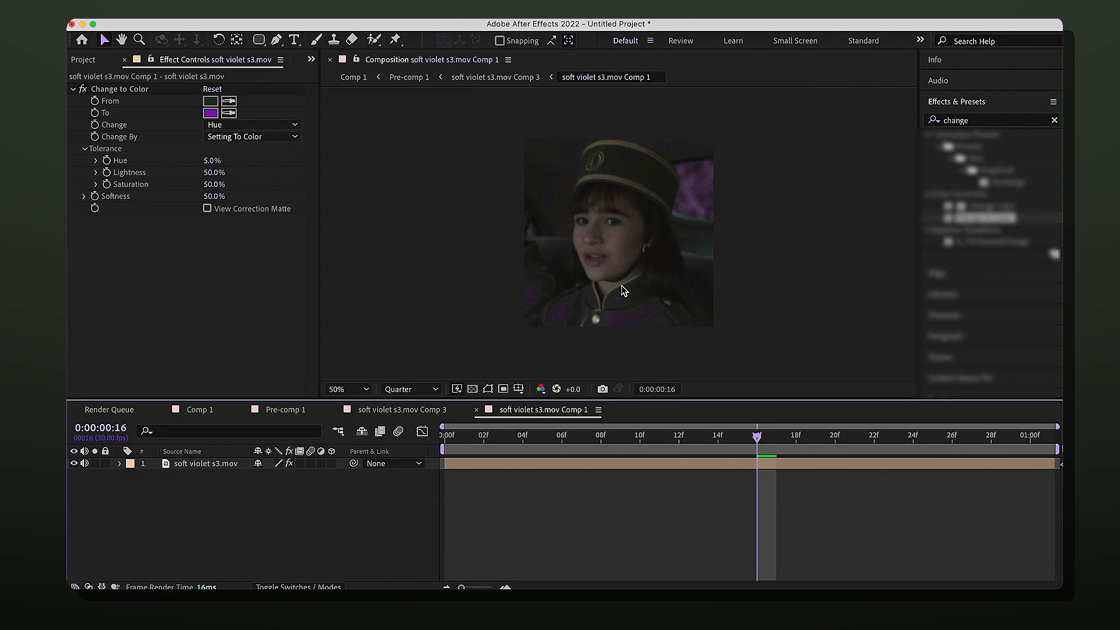
pyautogui.click(119, 89)
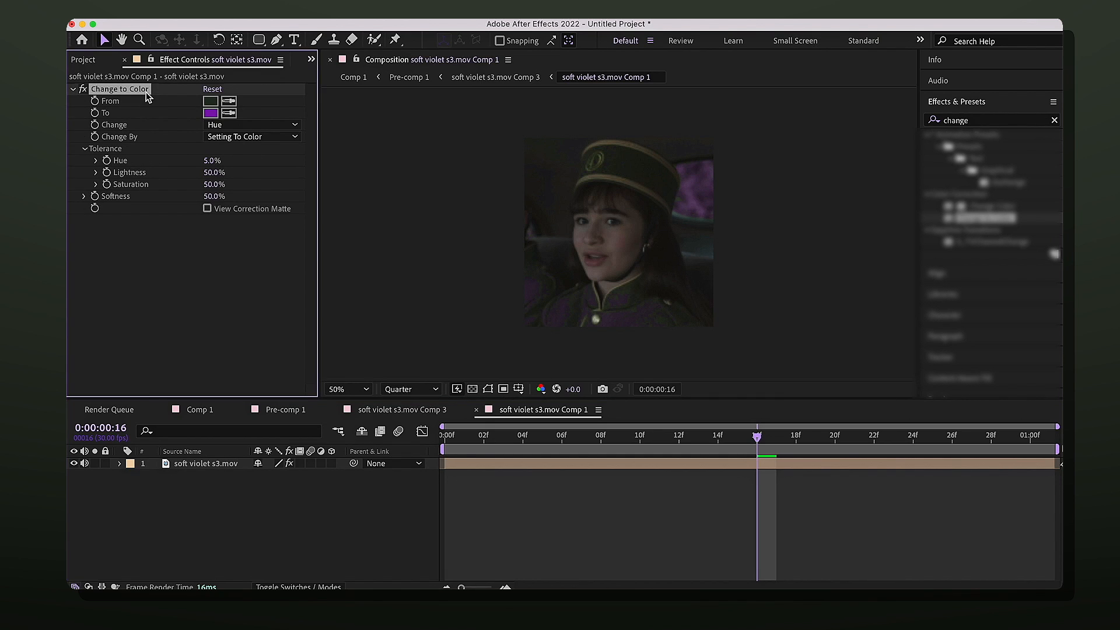
# Duplicate Change to Color twice and give the third copy 99% softness
pyautogui.click(209, 463)
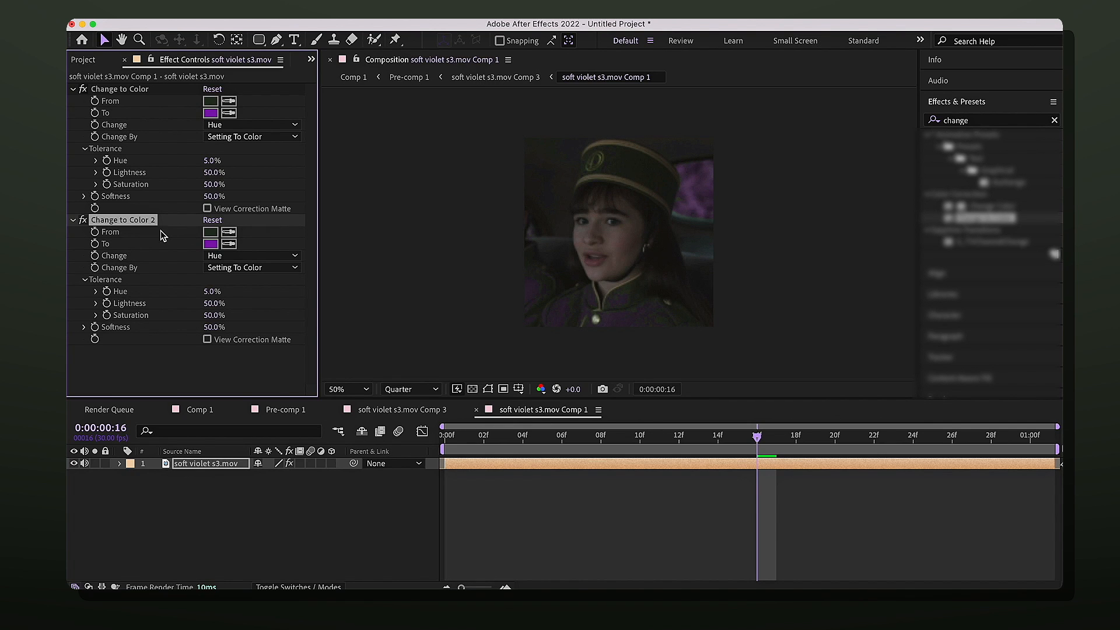
pyautogui.click(228, 232)
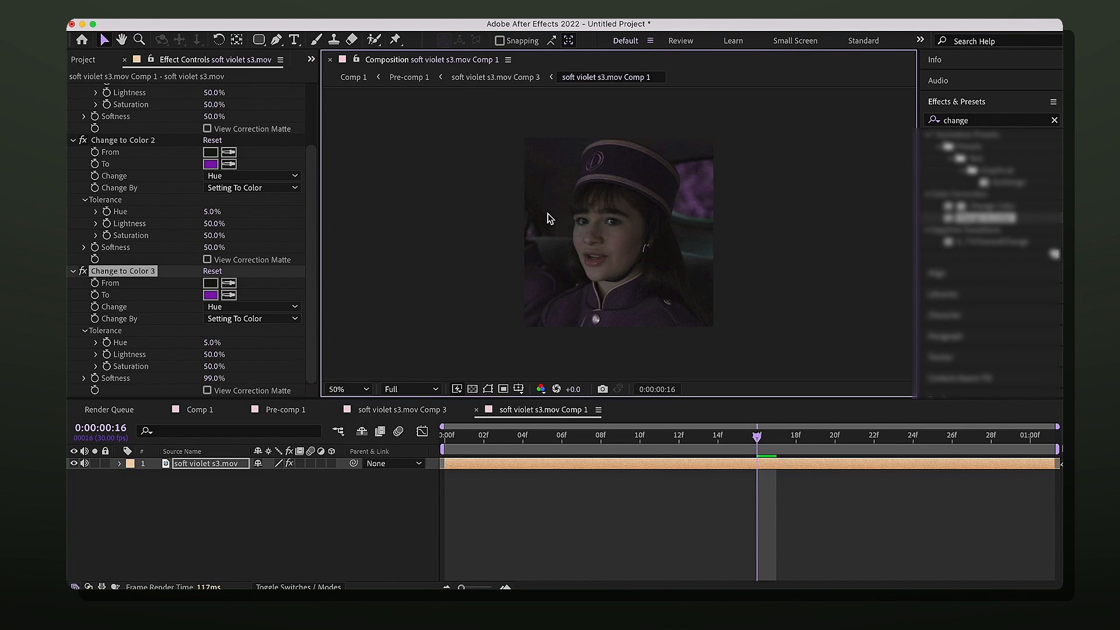
pyautogui.moveTo(650, 175)
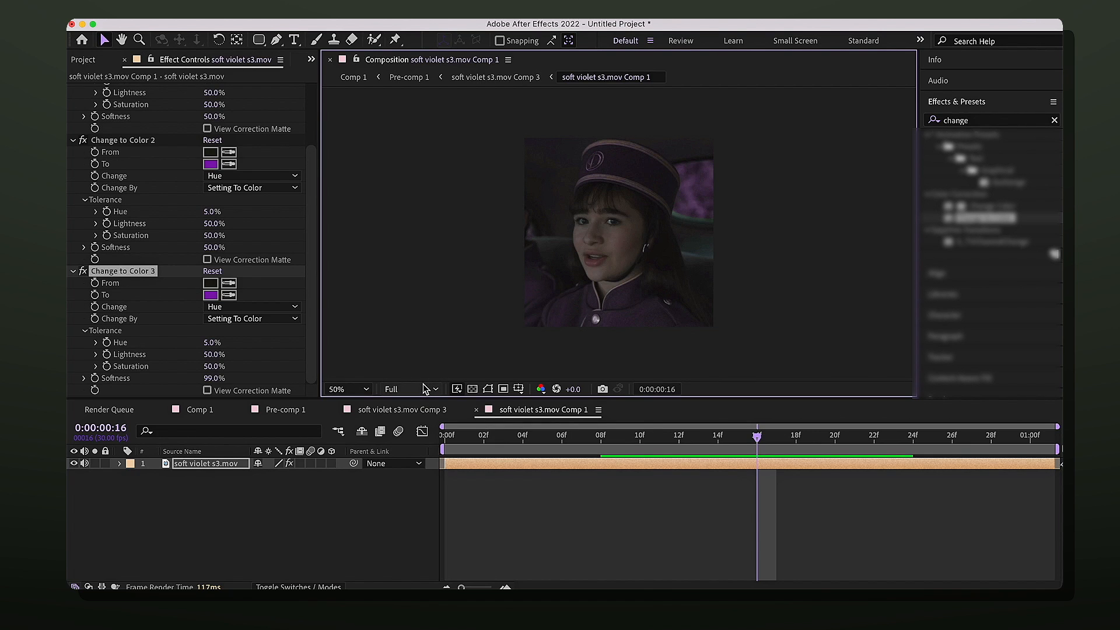
# Keep the Comp 1 preview resolution set to Full
pyautogui.click(407, 388)
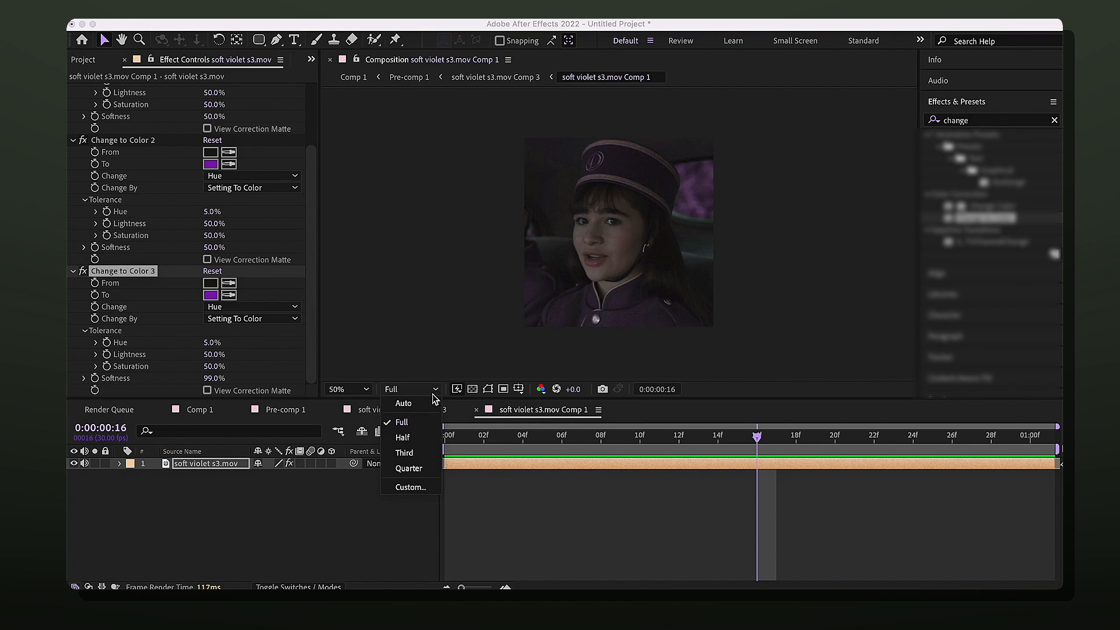
pyautogui.click(408, 468)
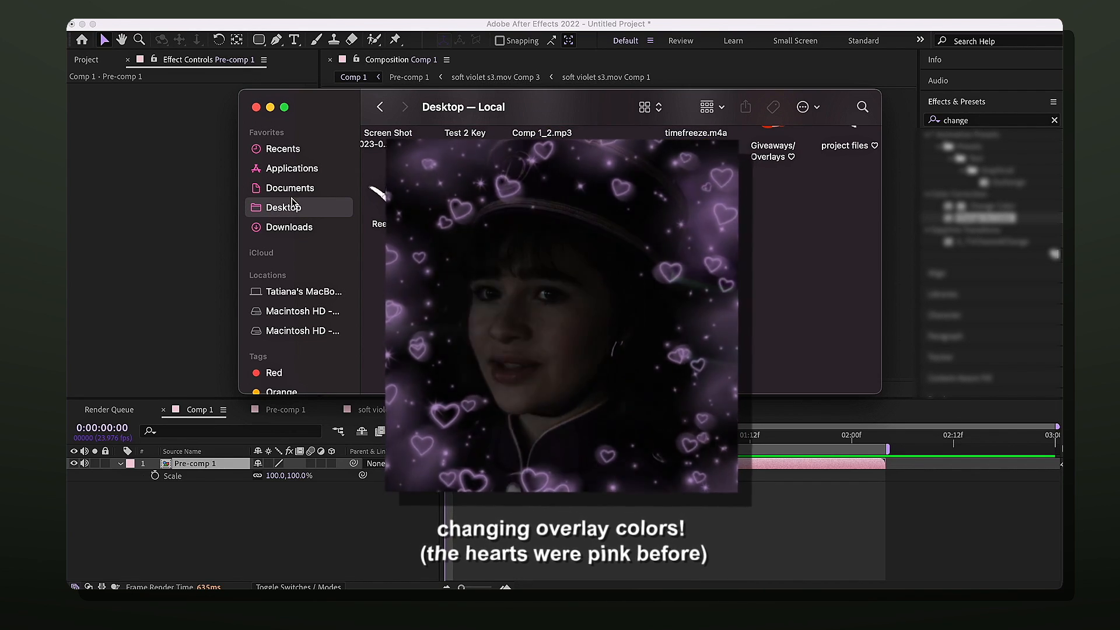
pyautogui.click(290, 188)
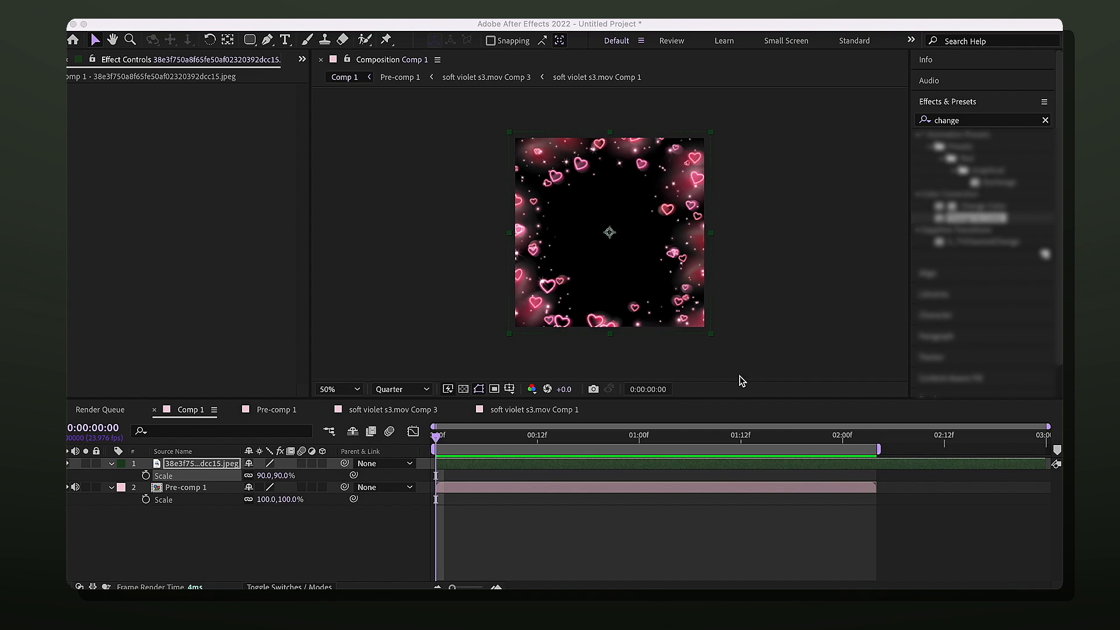
pyautogui.moveTo(678, 322)
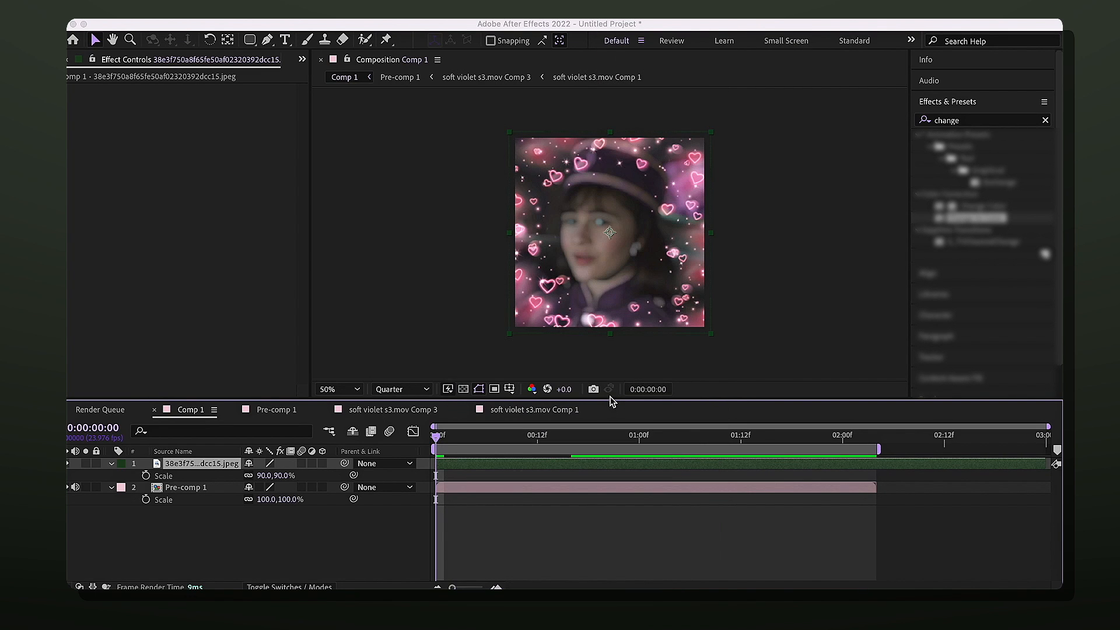
pyautogui.moveTo(578, 366)
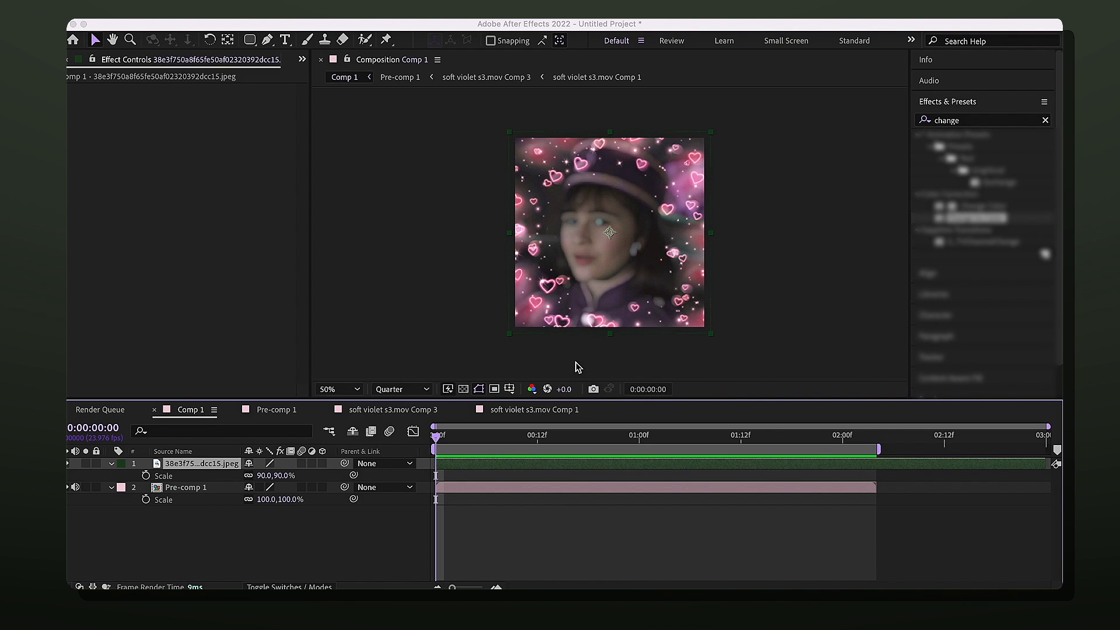
pyautogui.moveTo(620, 231)
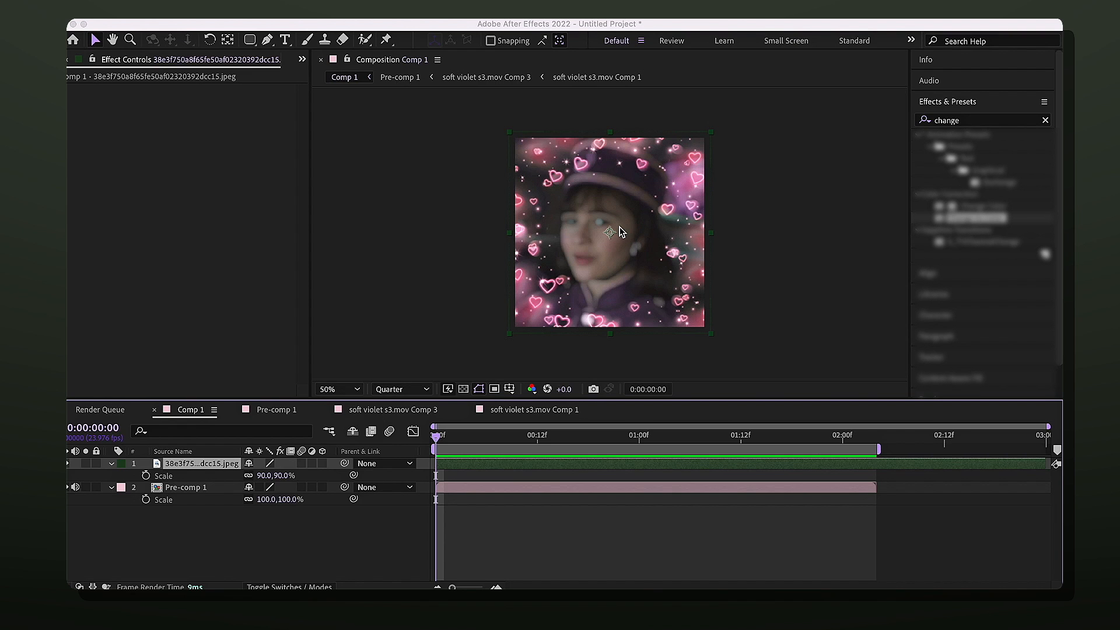
# Apply Tint to the hearts, mapping white to light purple AC84C0 after trying a darker purple
pyautogui.write('tint')
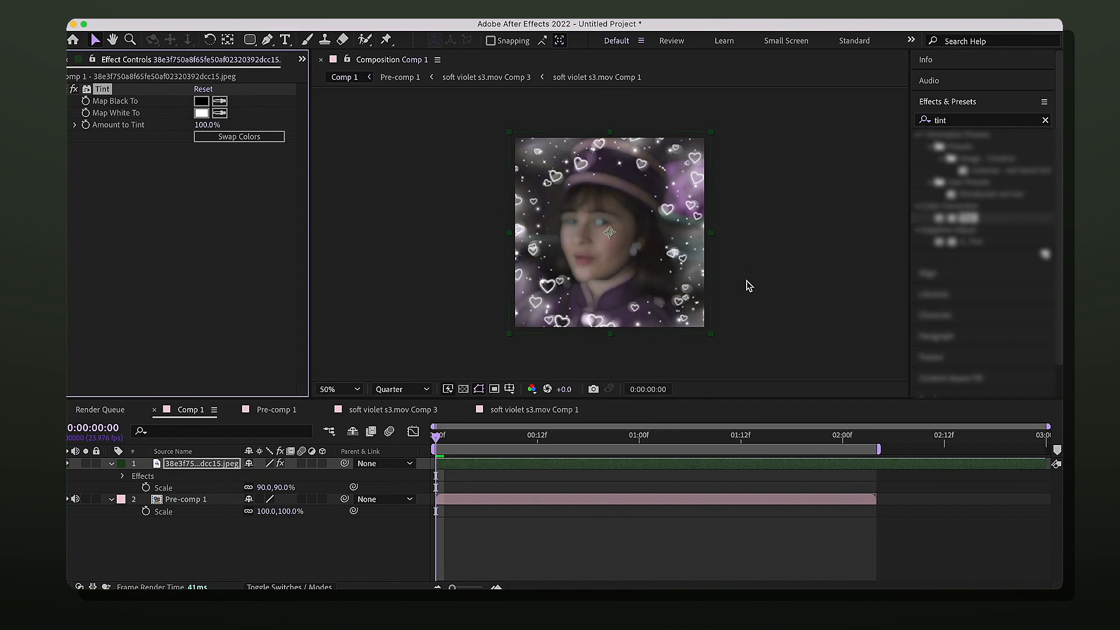
pyautogui.moveTo(170, 104)
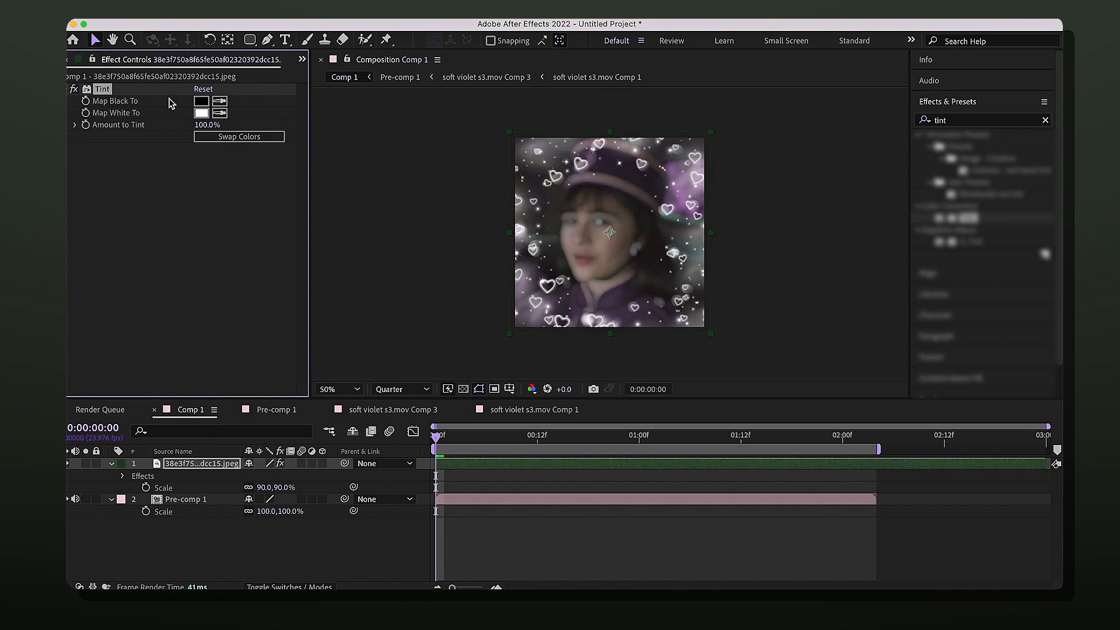
pyautogui.moveTo(163, 112)
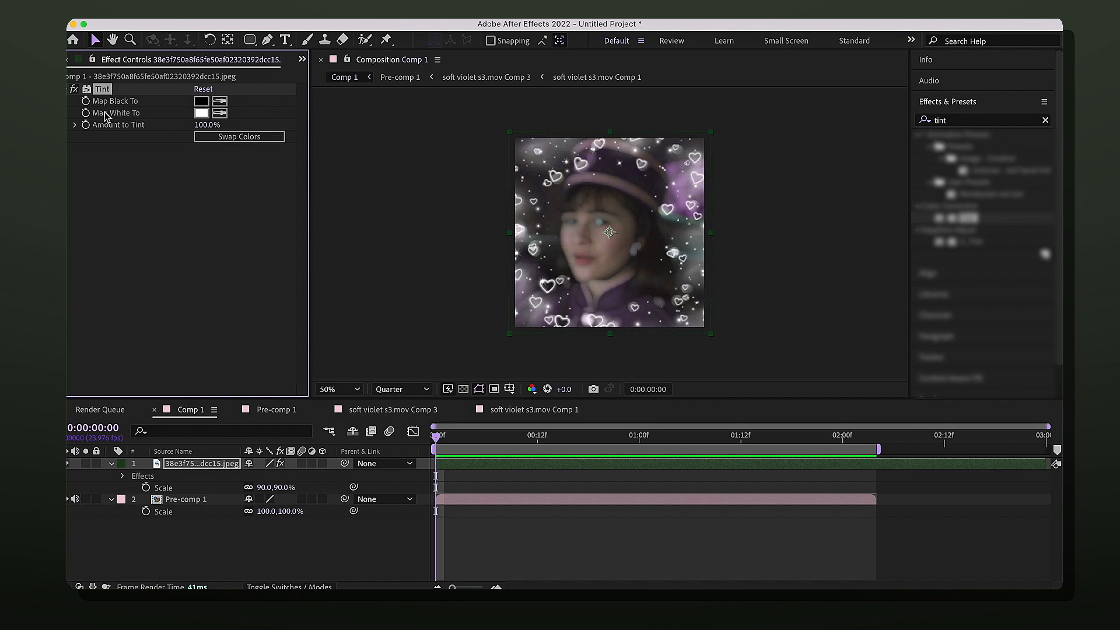
pyautogui.click(202, 113)
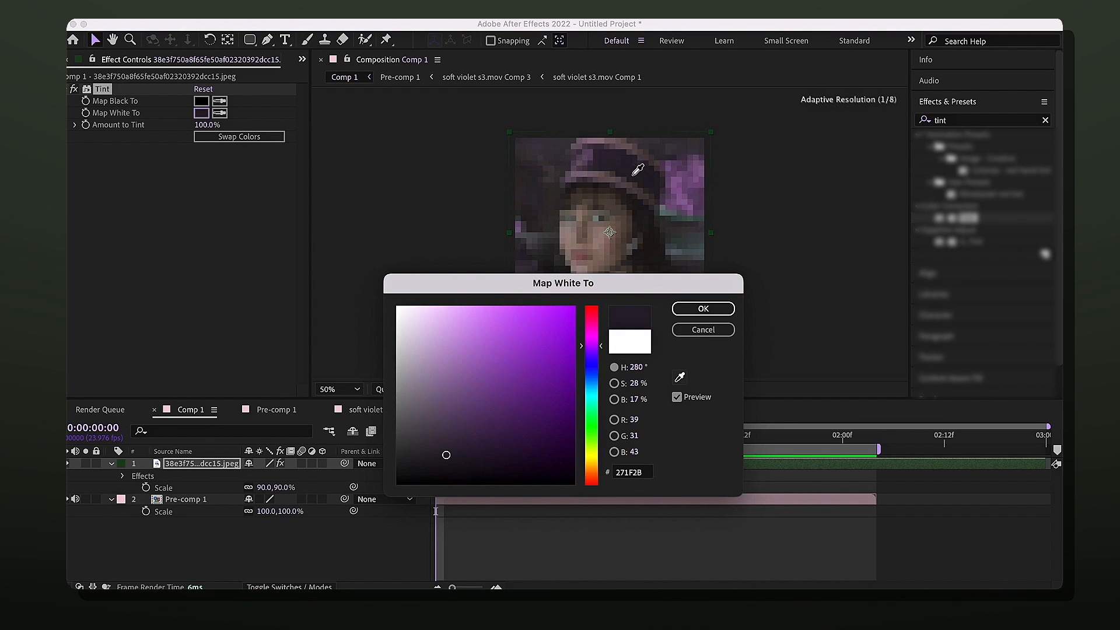
pyautogui.click(701, 308)
pyautogui.write('deep g')
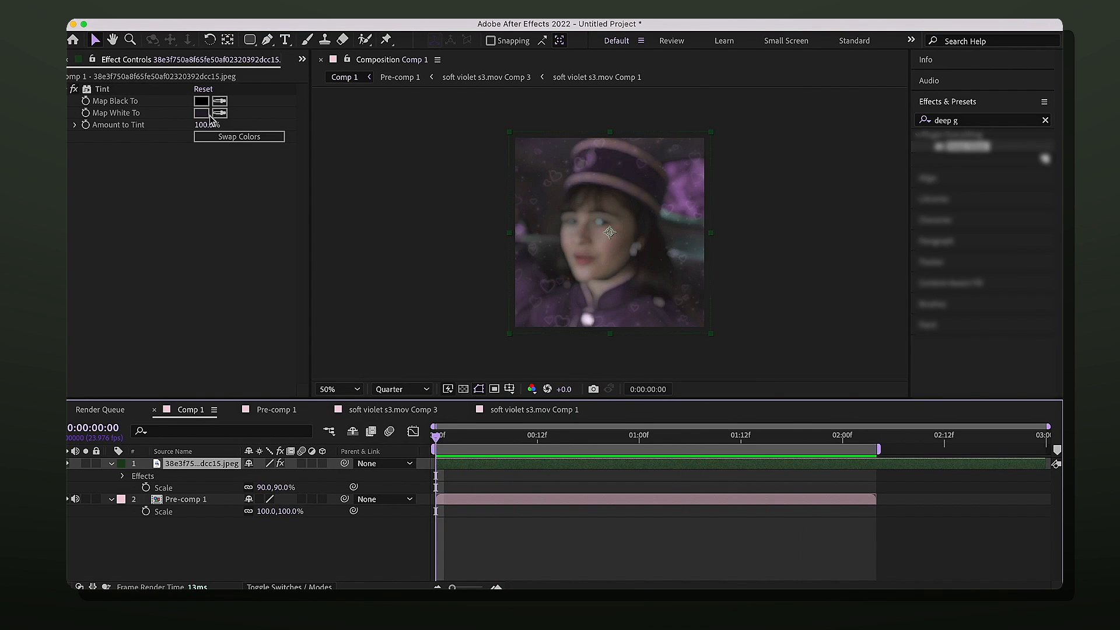
pyautogui.click(202, 112)
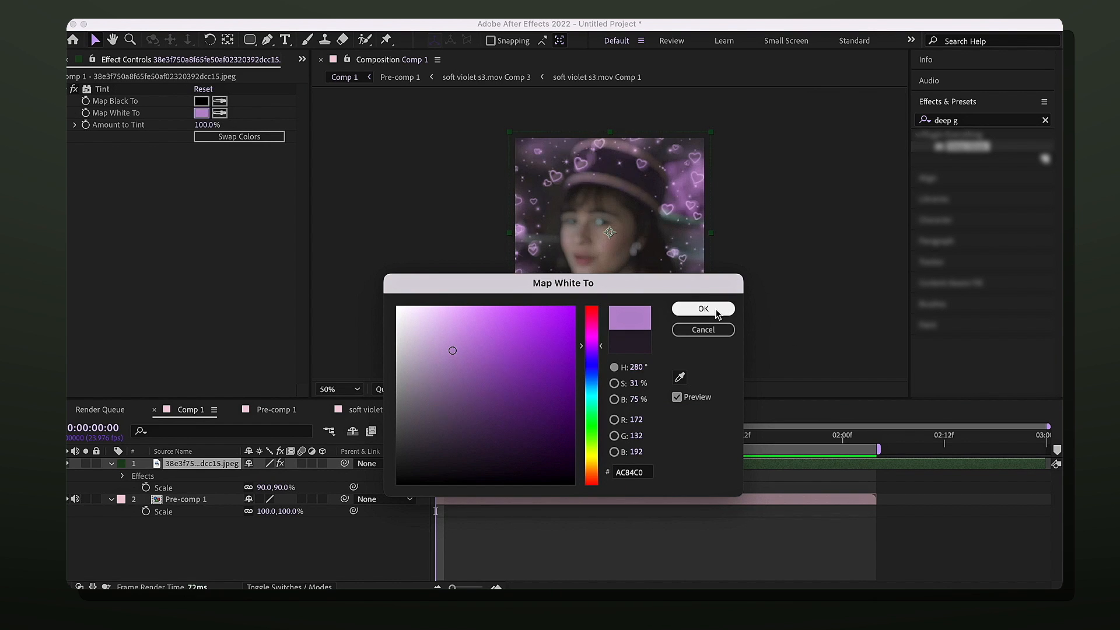
pyautogui.click(703, 309)
pyautogui.write('turbule')
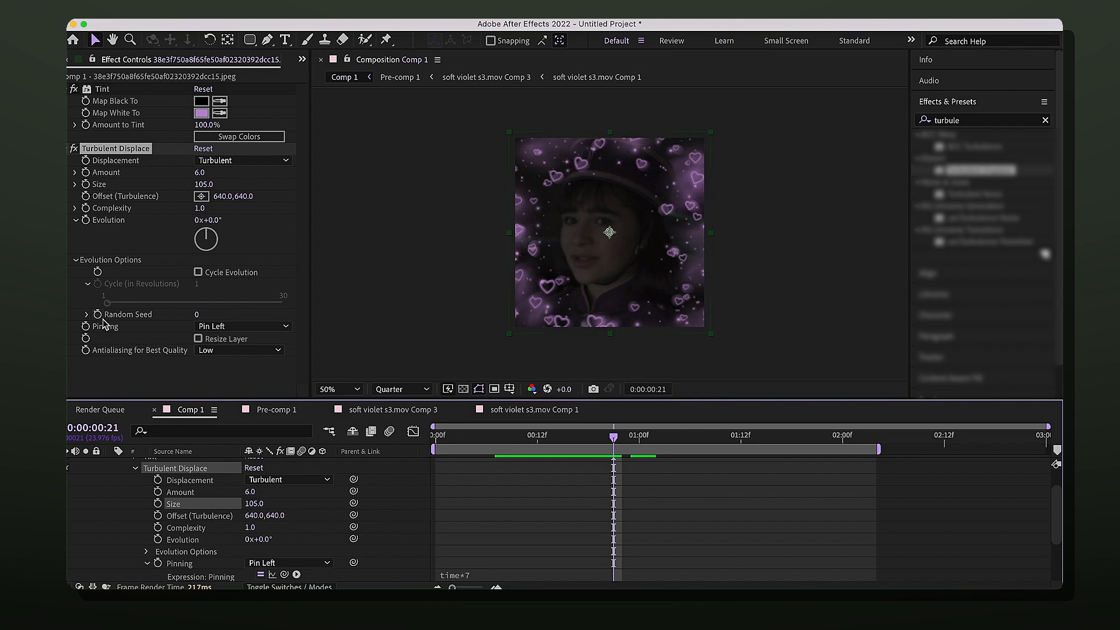
# Begin typing the time-driven expression ('ti') on a Turbulent Displace property
pyautogui.write('ti')
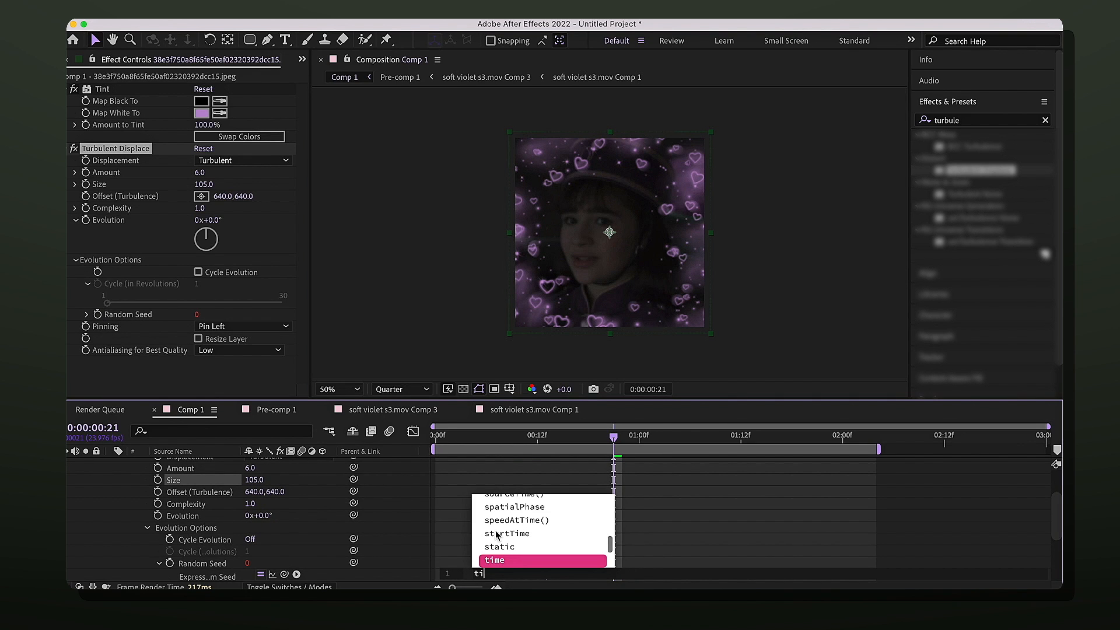